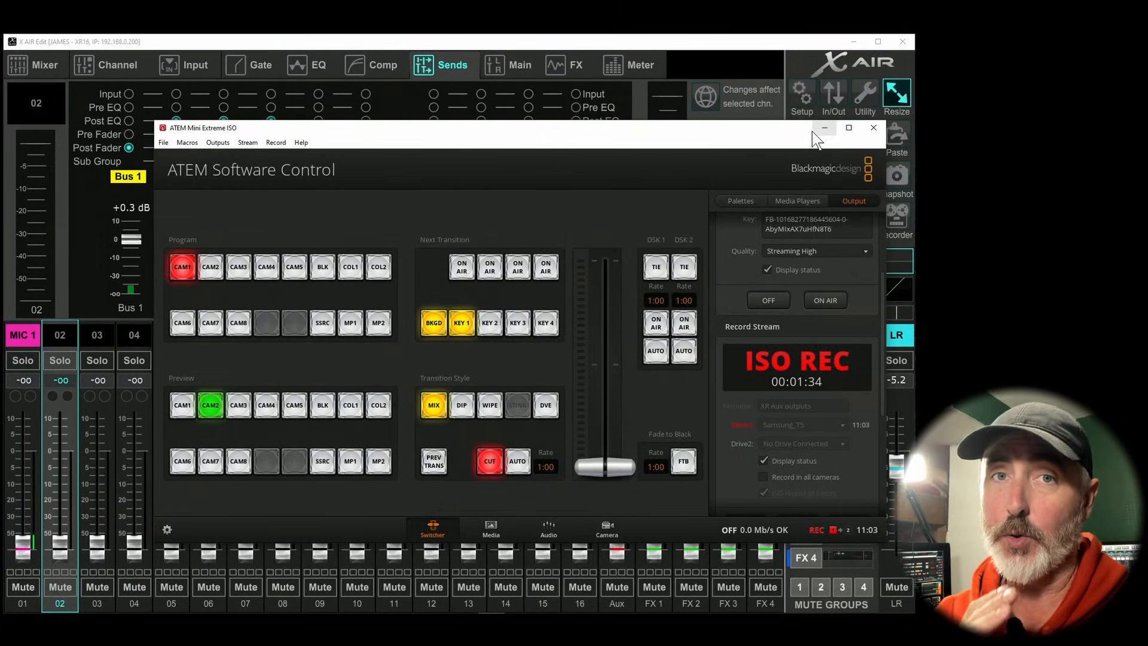
pyautogui.moveTo(824, 126)
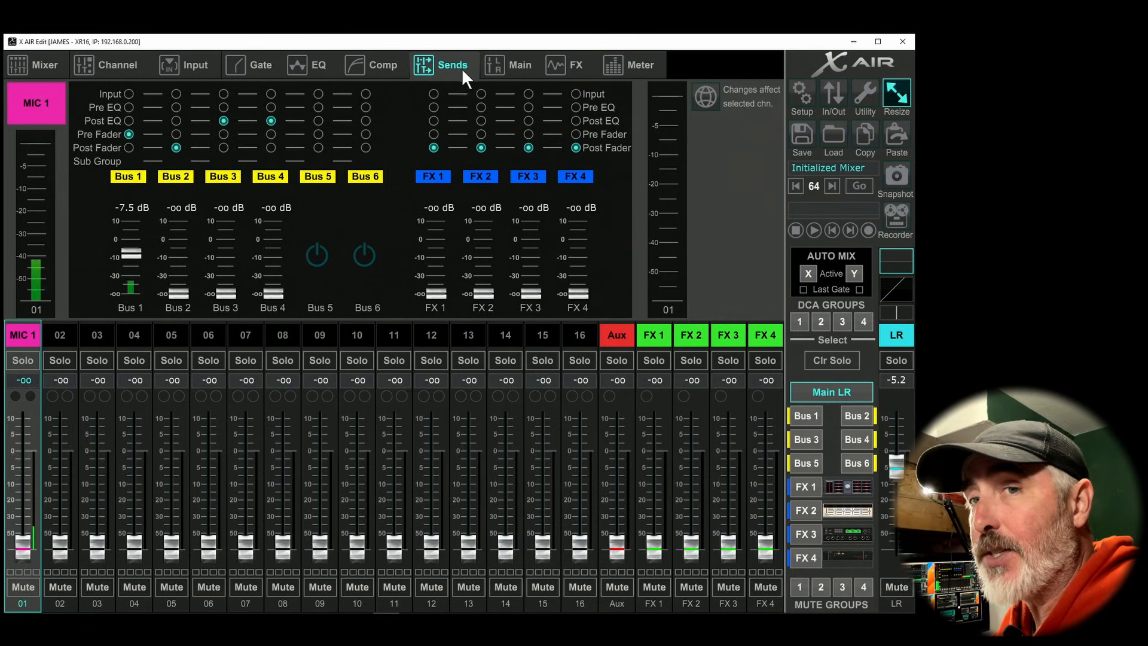
pyautogui.moveTo(138, 157)
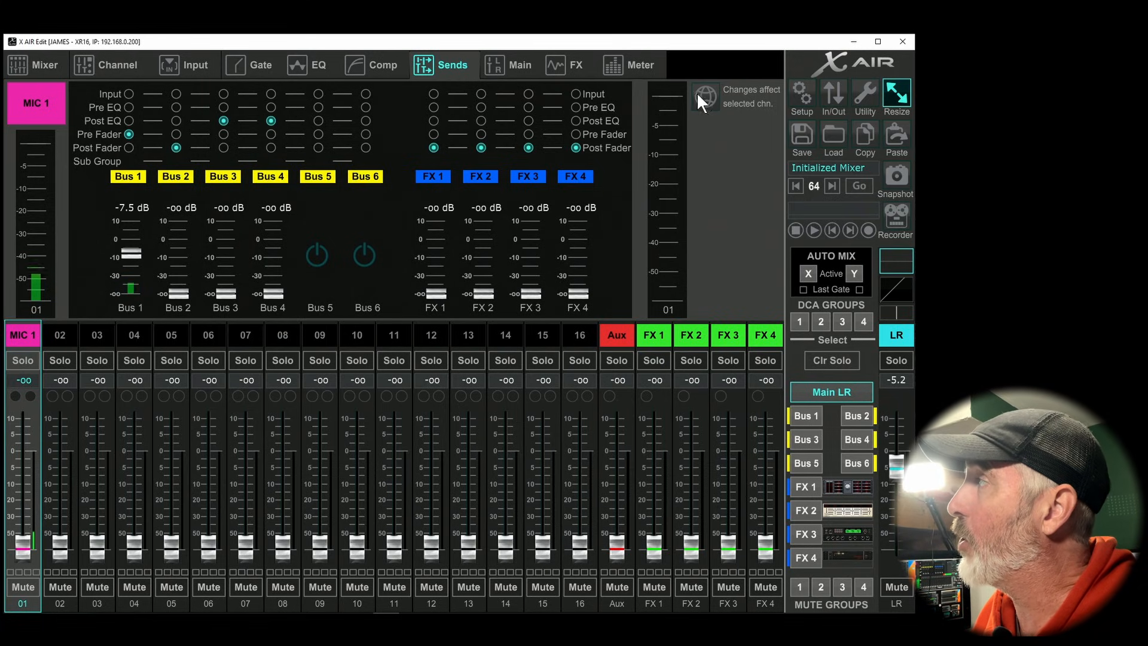
pyautogui.click(704, 96)
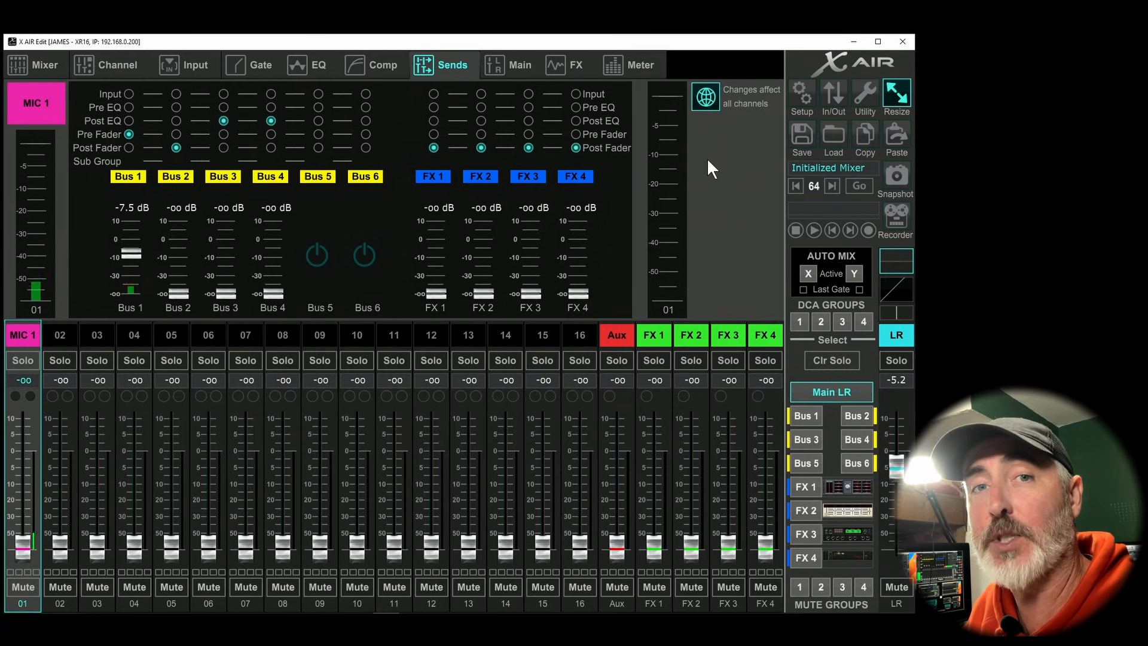
pyautogui.click(706, 97)
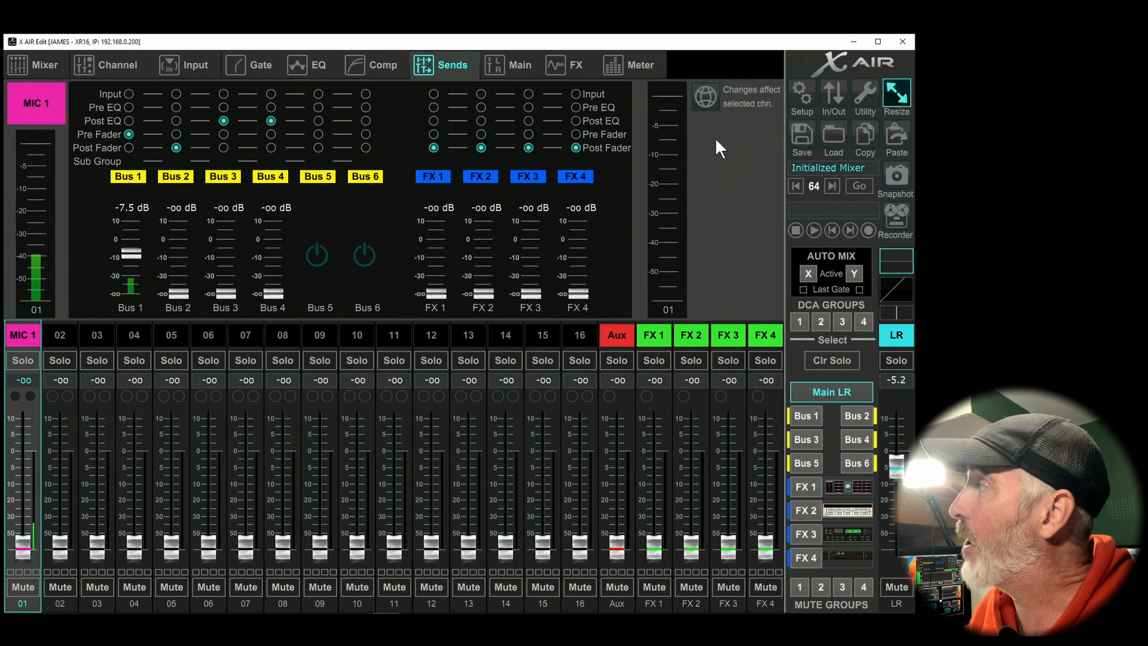
pyautogui.moveTo(747, 100)
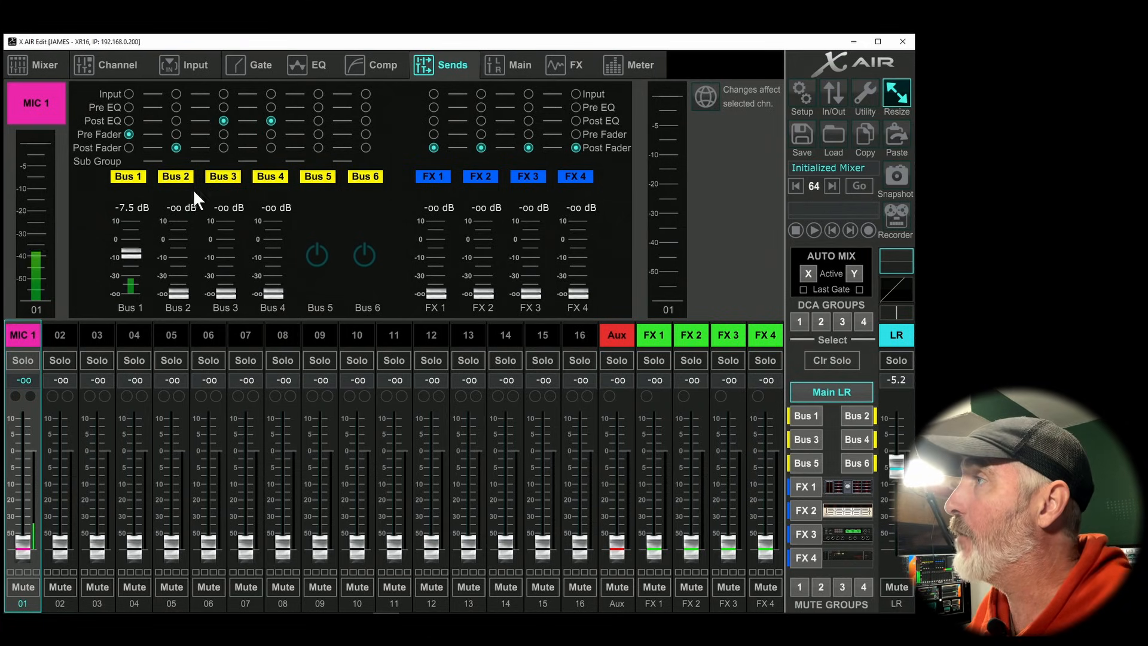
pyautogui.click(127, 119)
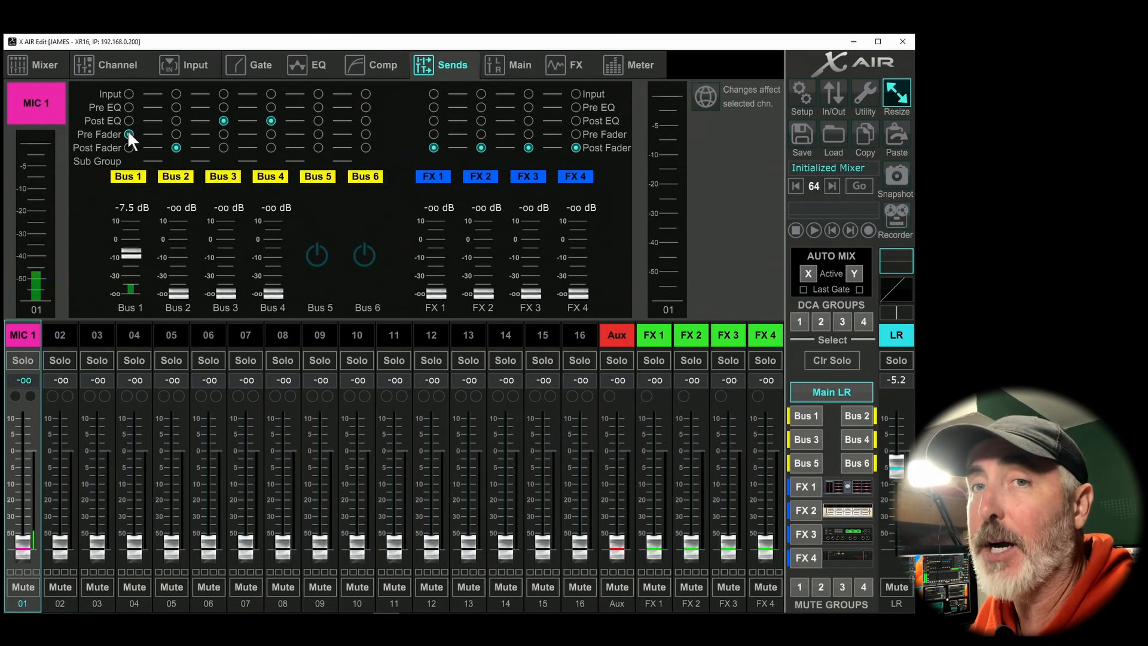
pyautogui.click(129, 134)
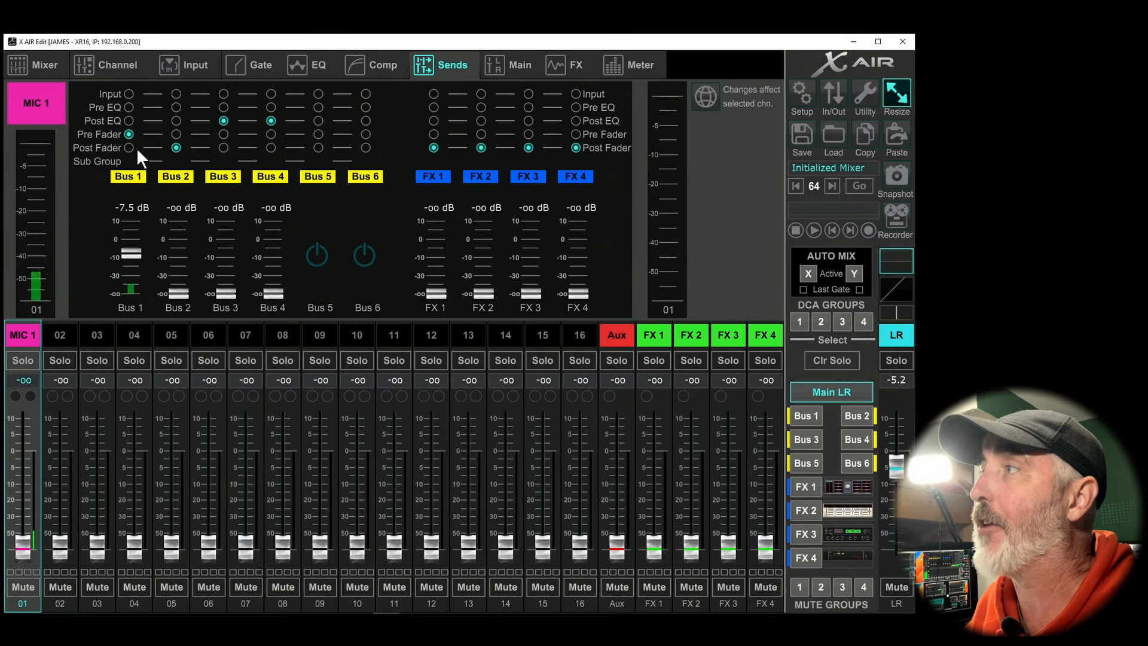
pyautogui.click(129, 134)
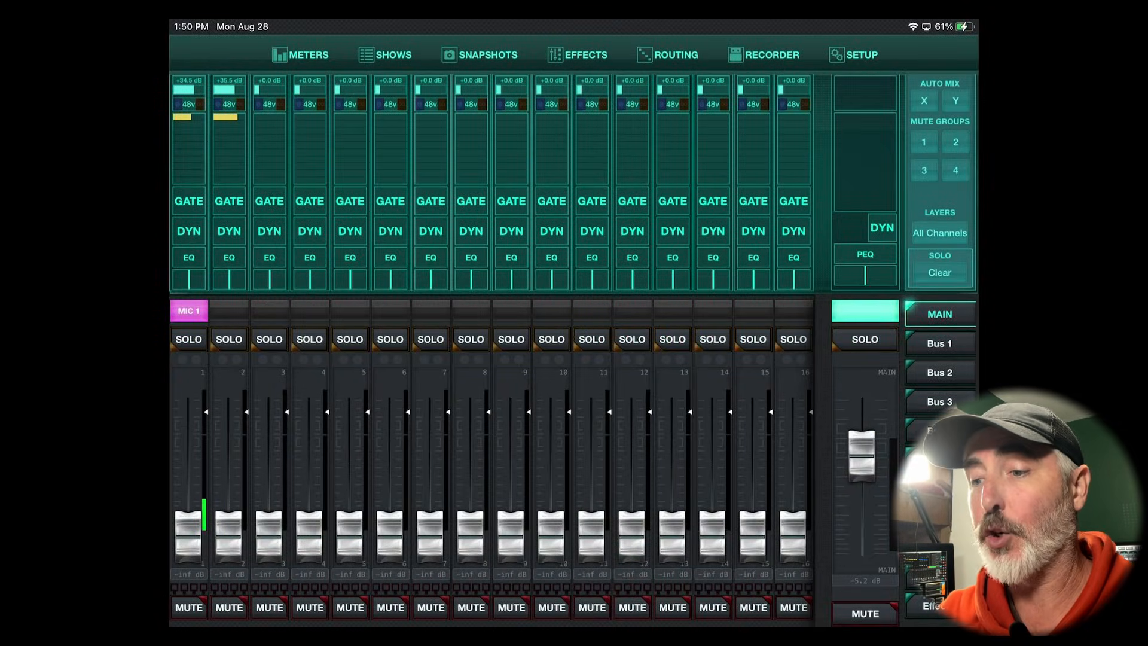
# - Show MIC 1's sends in Advanced view and set its Bus 1 send to -7.5 dB, pre-fader
pyautogui.click(189, 311)
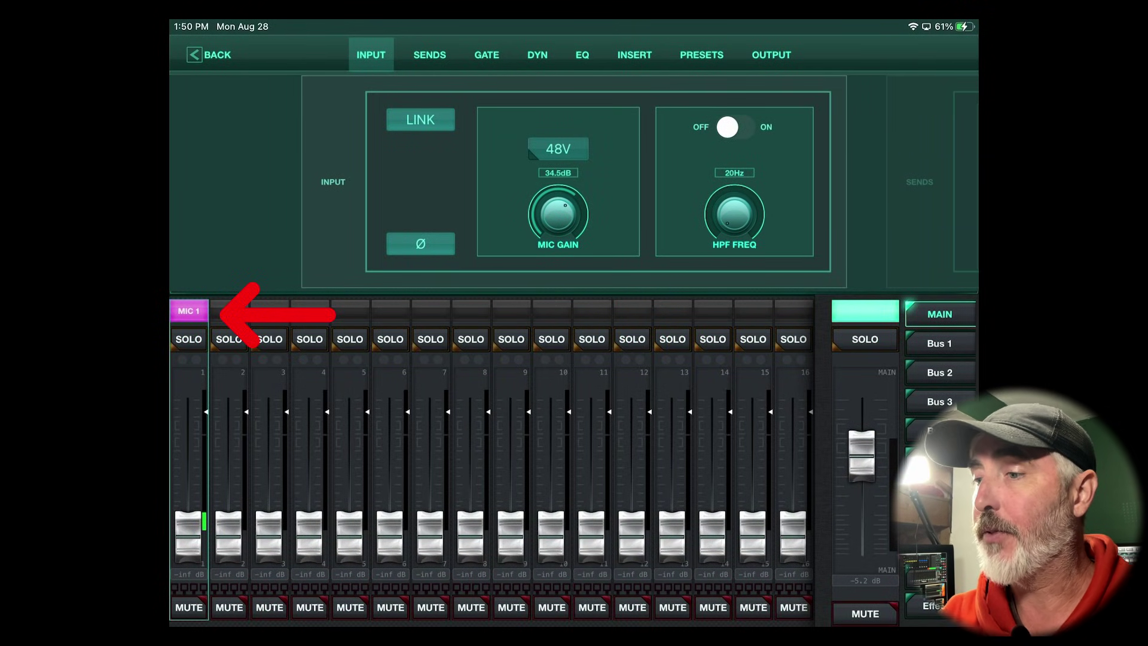
pyautogui.click(430, 55)
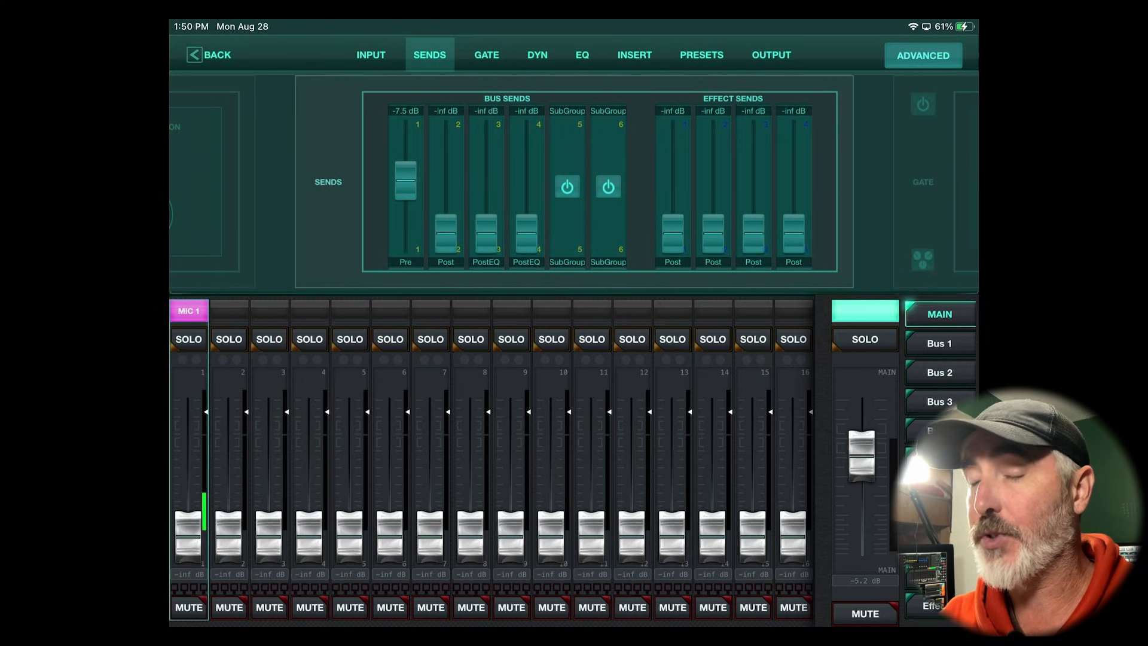
pyautogui.click(923, 55)
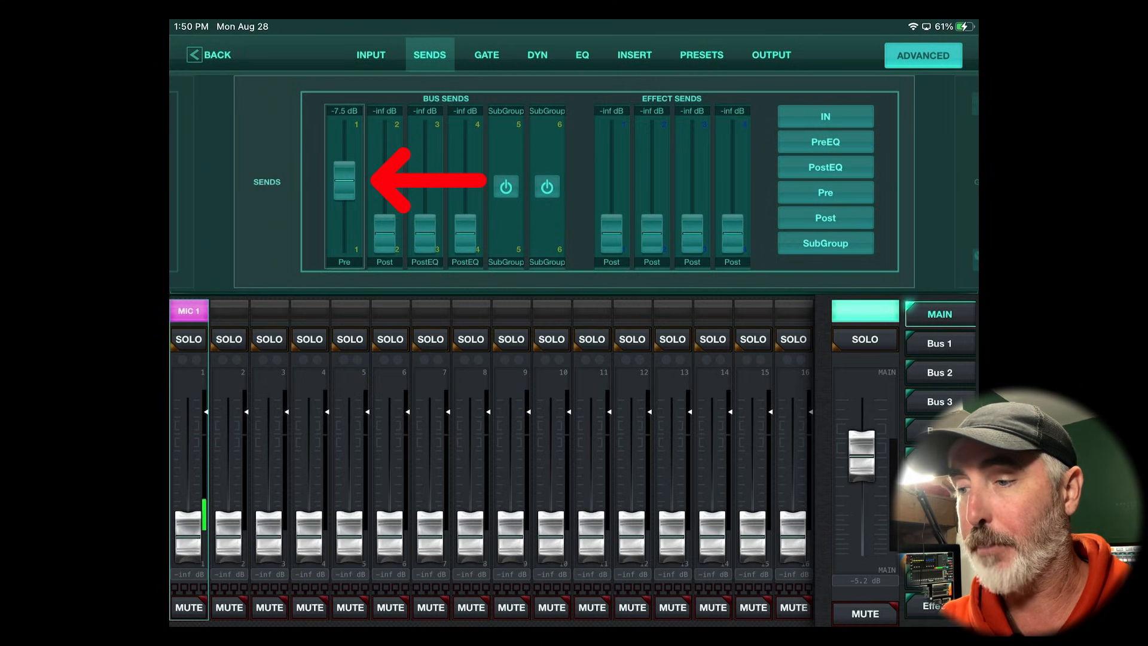
pyautogui.moveTo(344, 183); pyautogui.dragTo(343, 194)
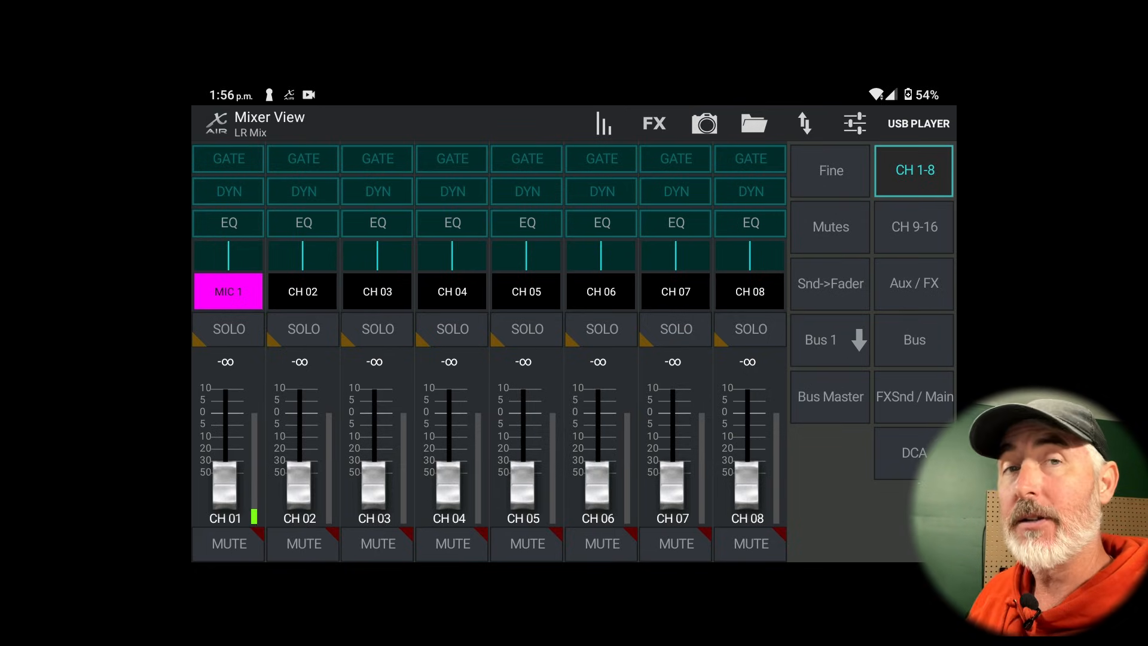
# - Show MIC 1's sends page with tap points listed per send, Bus 1 at -9.2 dB
pyautogui.click(228, 290)
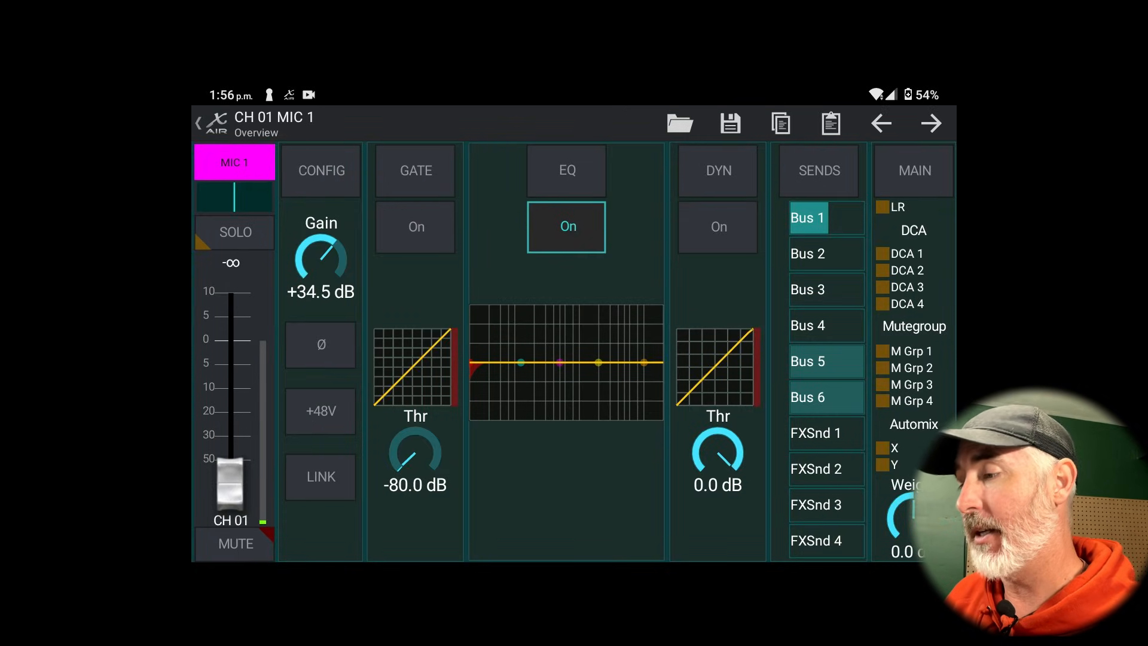
pyautogui.click(818, 169)
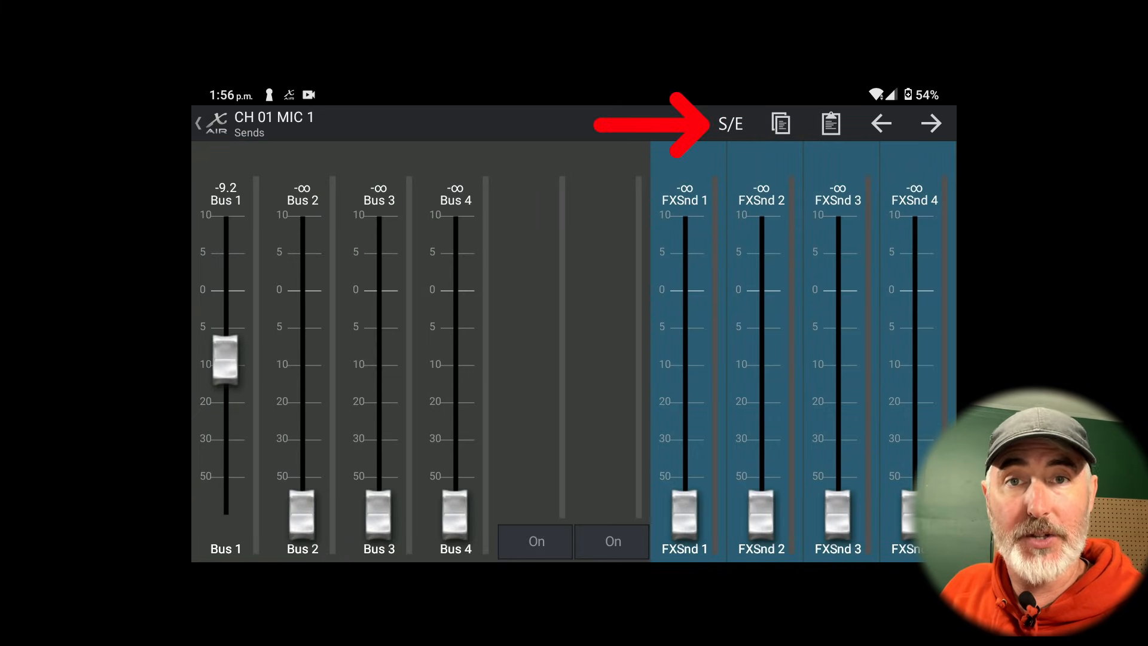
pyautogui.click(732, 123)
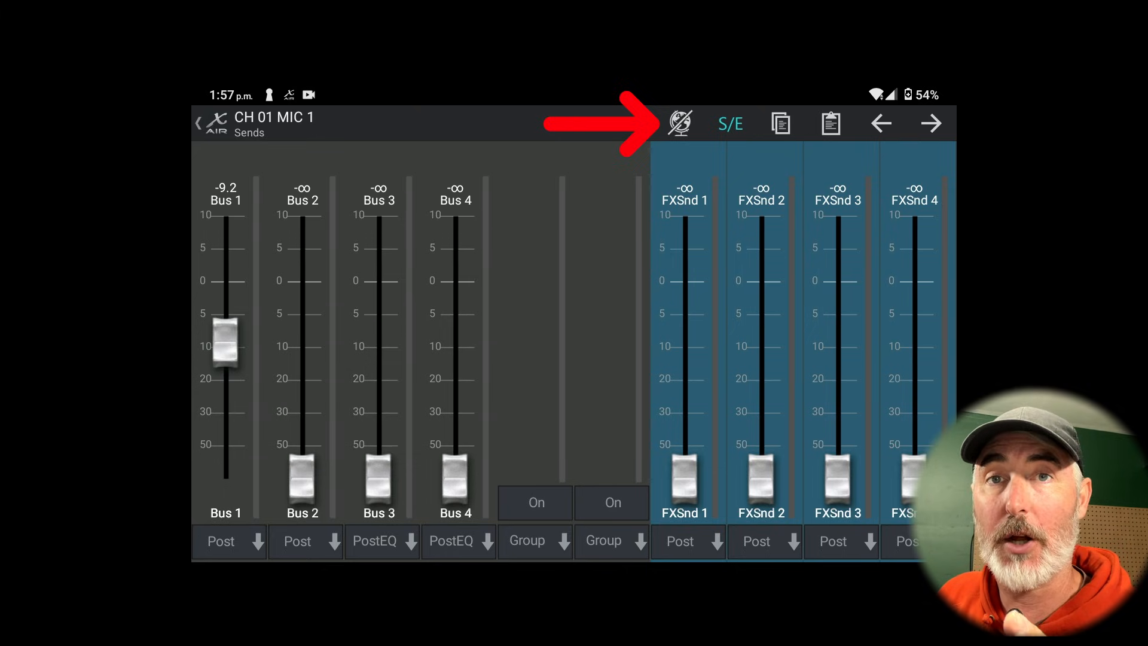
# - Toggle the all-channels globe on and off, then set MIC 1's Bus 1 send tap point to Pre
pyautogui.click(679, 123)
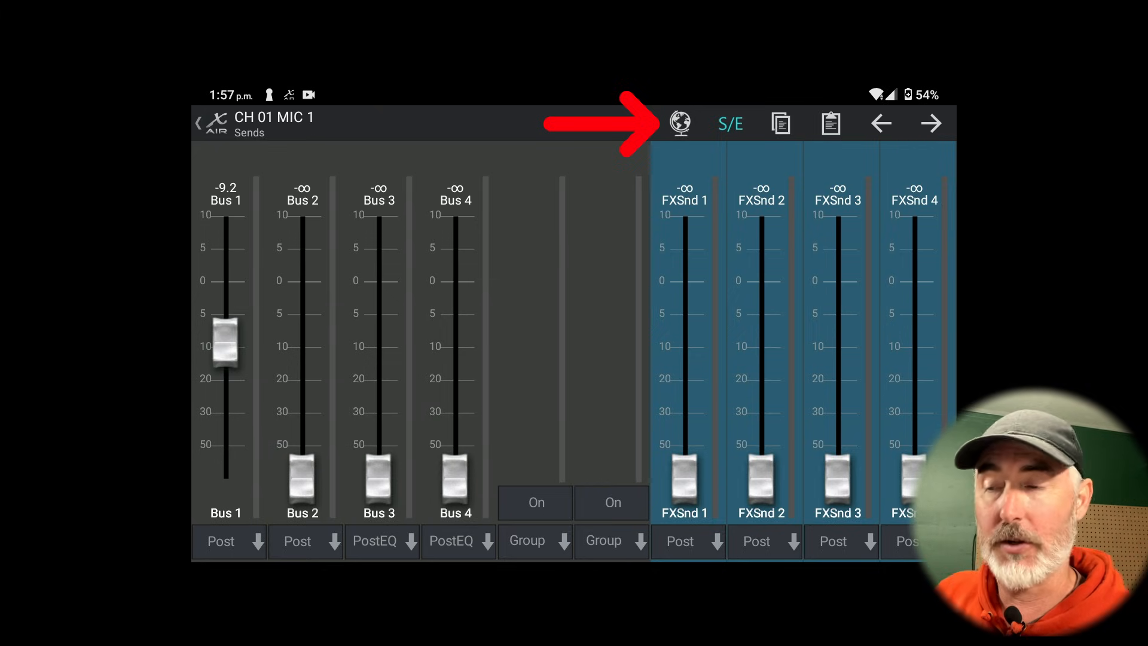
pyautogui.click(679, 123)
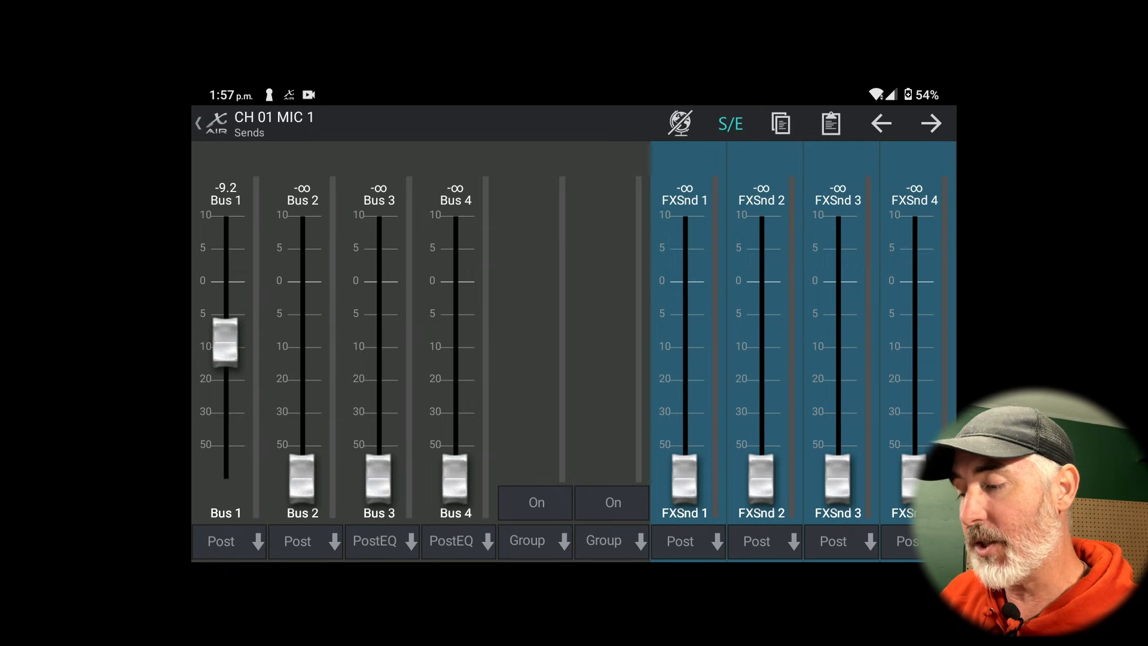
pyautogui.click(229, 542)
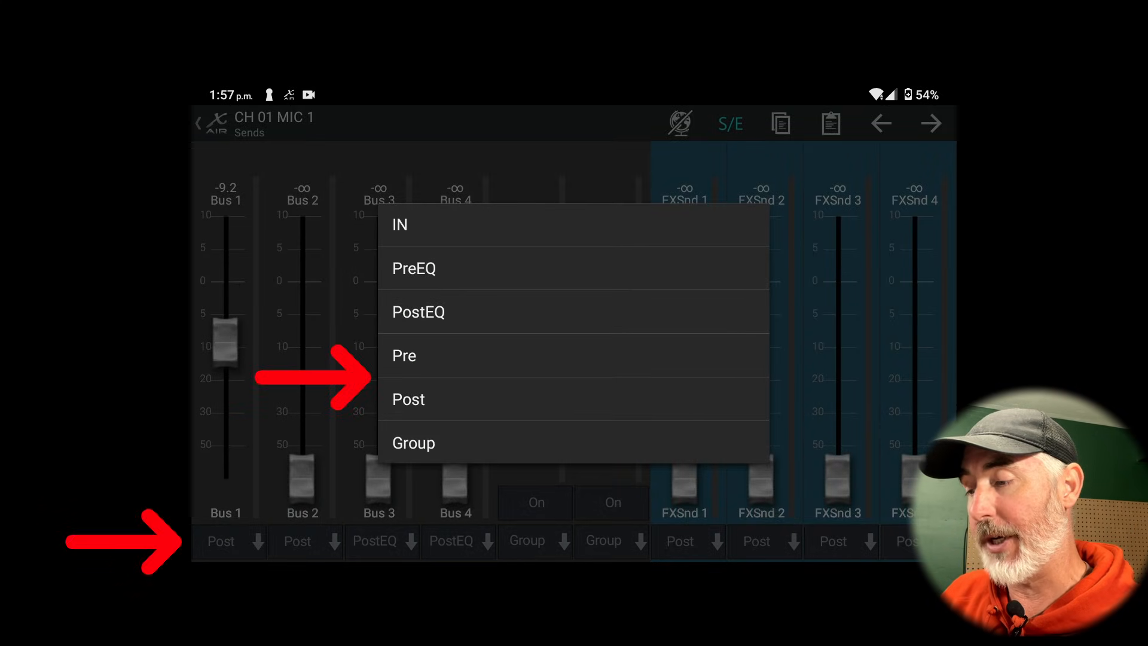
pyautogui.click(404, 355)
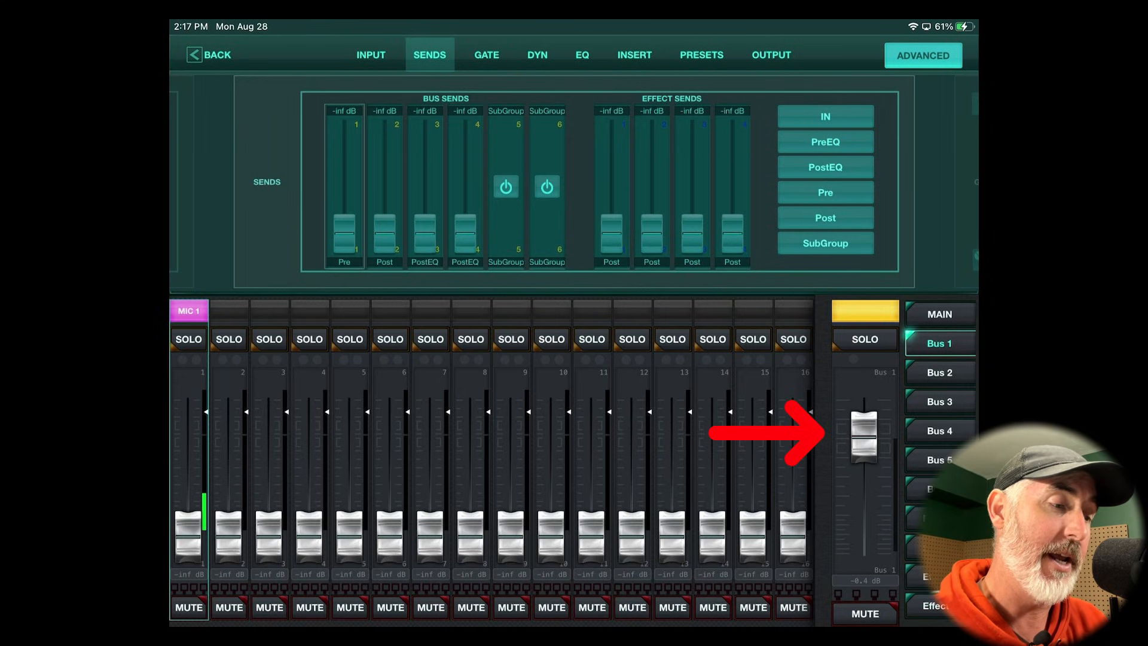
# - Select Bus 1 in the layer list and touch its master fader at -8.4 dB
pyautogui.click(864, 614)
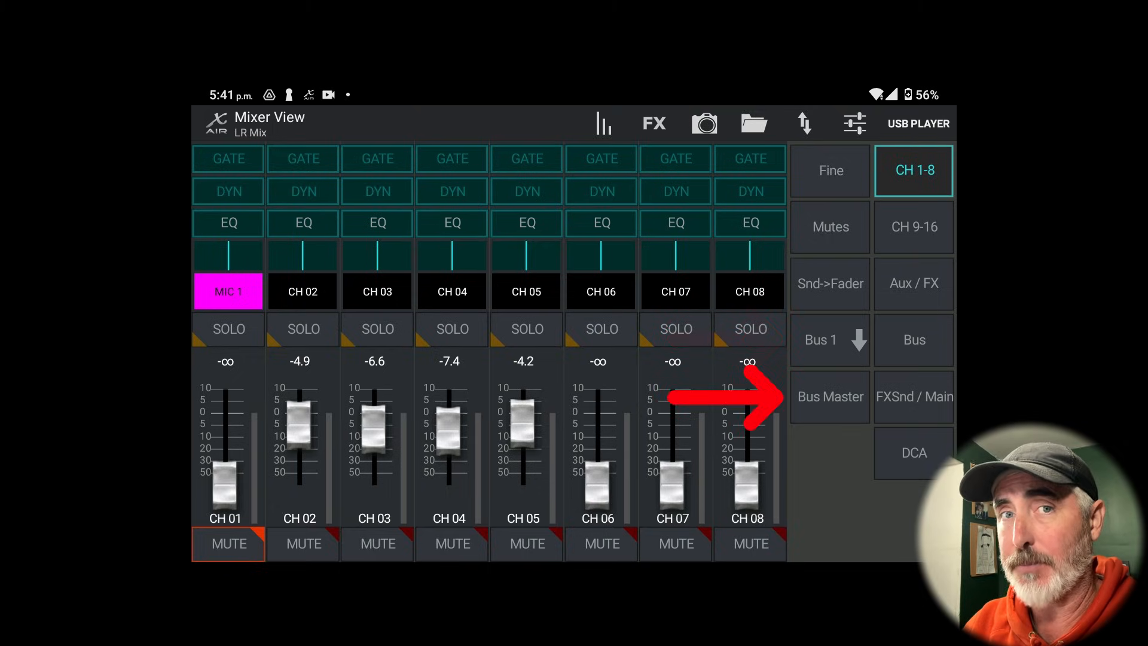
# - Show the Bus 1 master, then all six bus master levels with Bus 1 at -7.0 dB
pyautogui.click(830, 396)
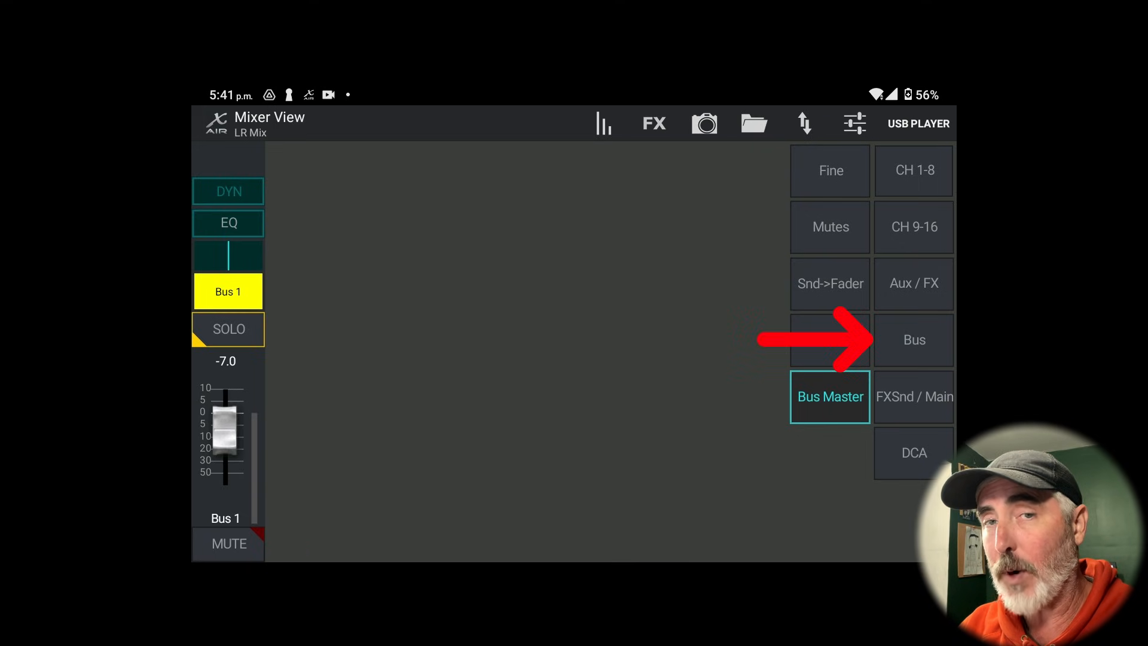
pyautogui.click(913, 340)
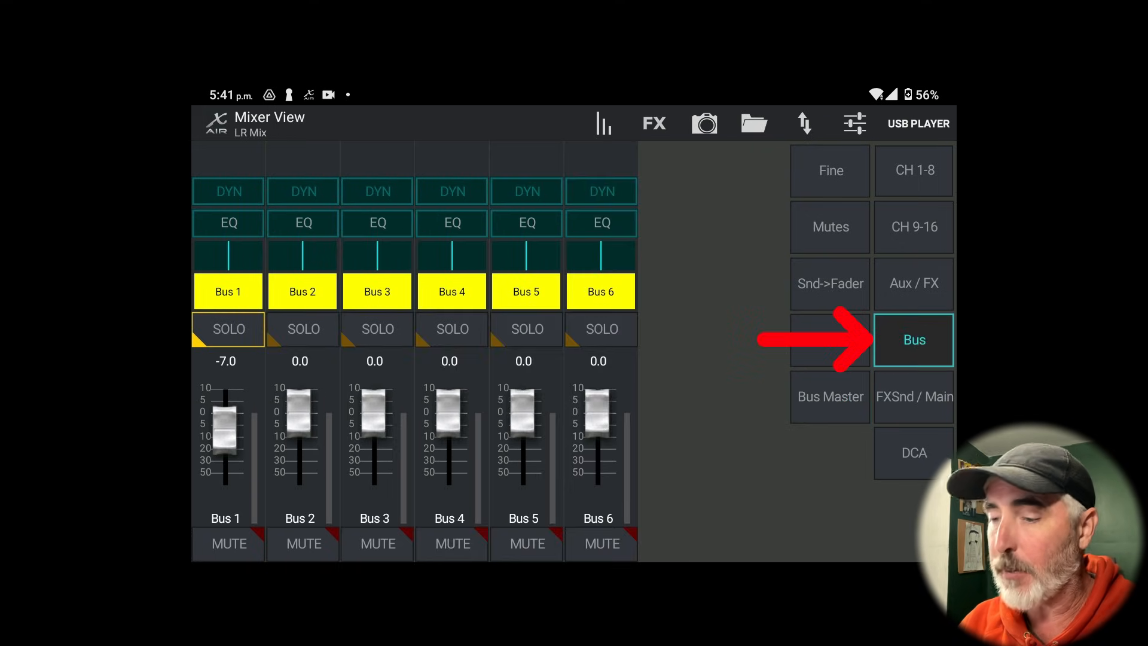
pyautogui.click(914, 339)
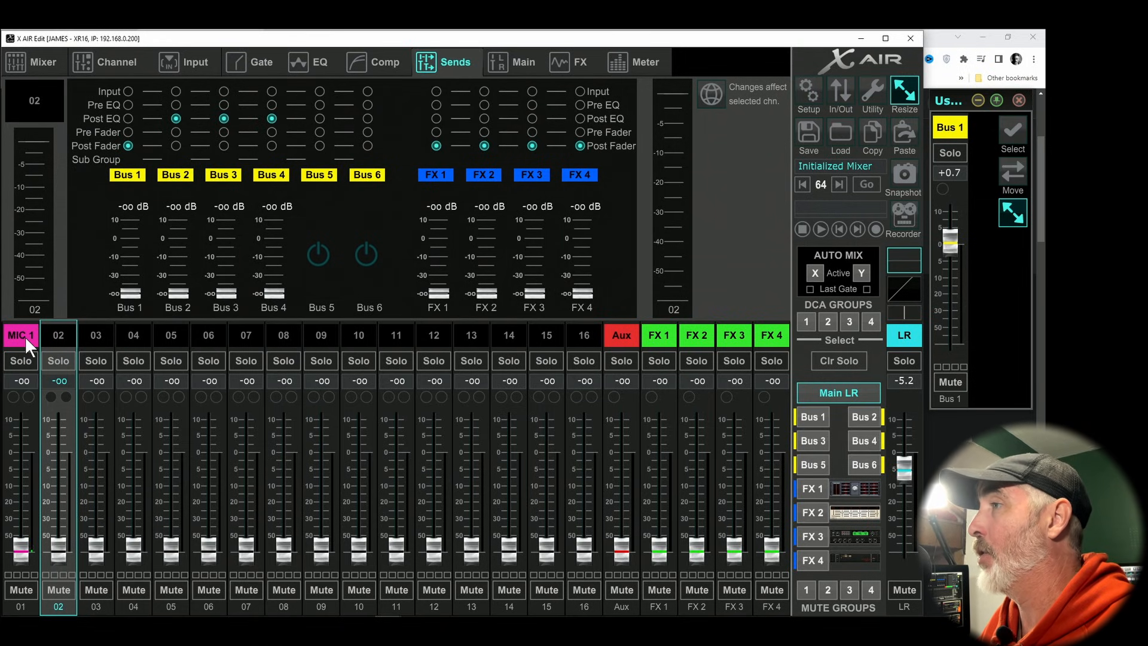
# - Select MIC 1 to show its Bus 1 send pre-fader and Bus 2 post-fader
pyautogui.click(20, 335)
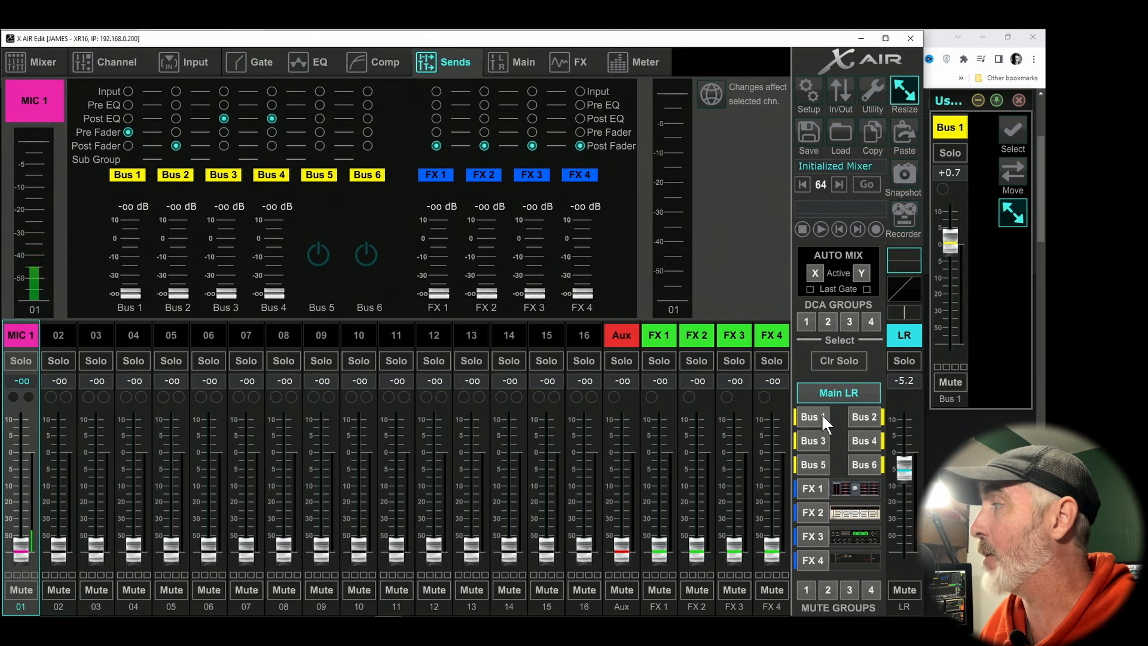
# - Switch the channel faders to Bus 1 sends-on-faders, Bus 1 master at +0.7 dB
pyautogui.click(813, 416)
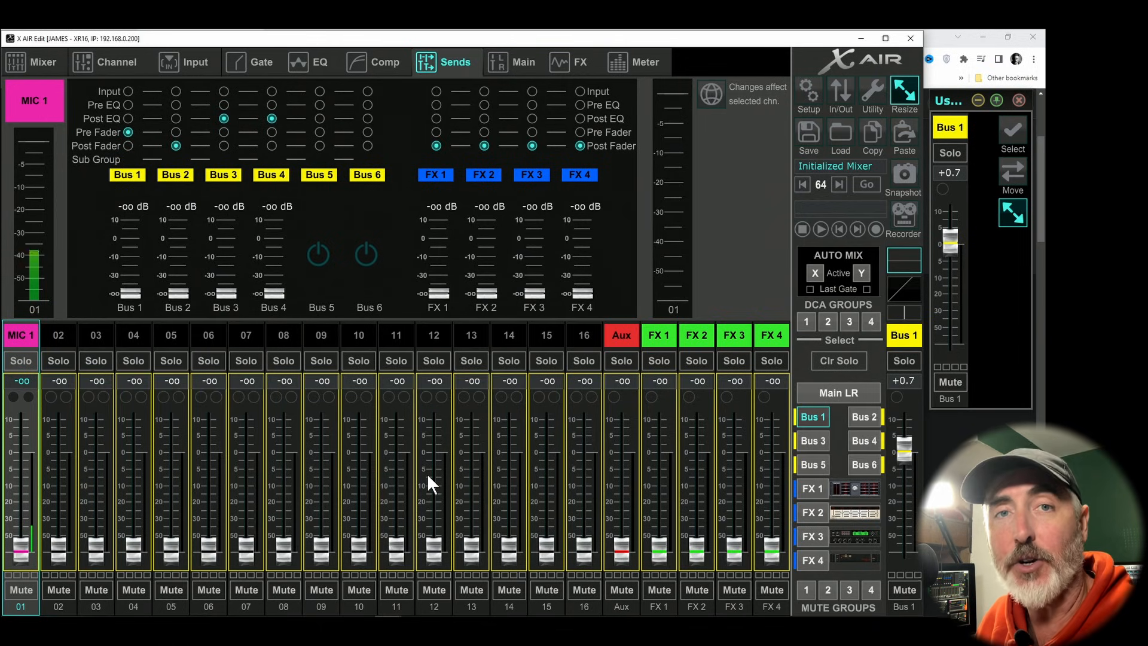
pyautogui.moveTo(50, 549)
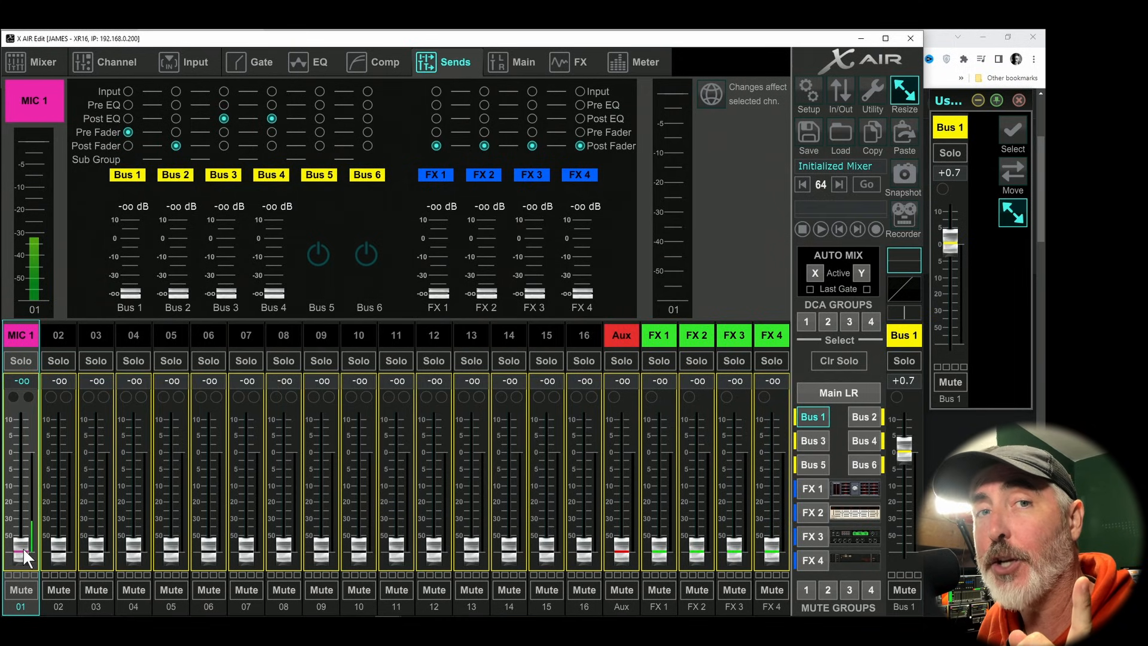
# - Nudge MIC 1's Bus 1 send around -10 dB, then pull it fully down to -oo
pyautogui.moveTo(24, 549); pyautogui.dragTo(24, 483)
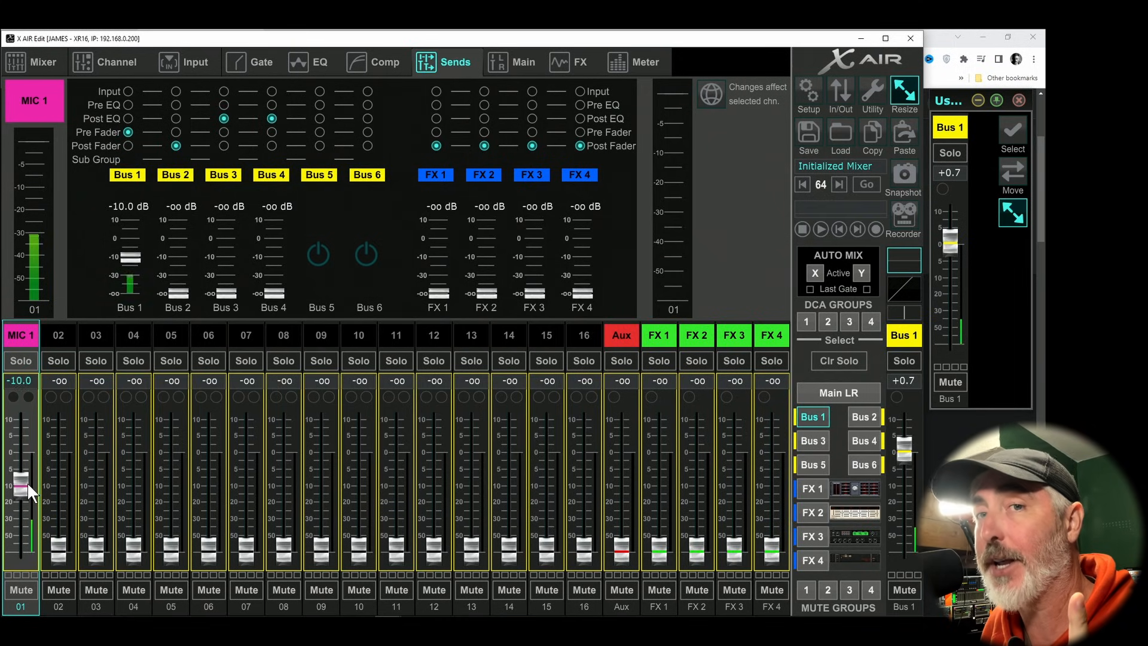
pyautogui.moveTo(20, 483); pyautogui.dragTo(20, 469)
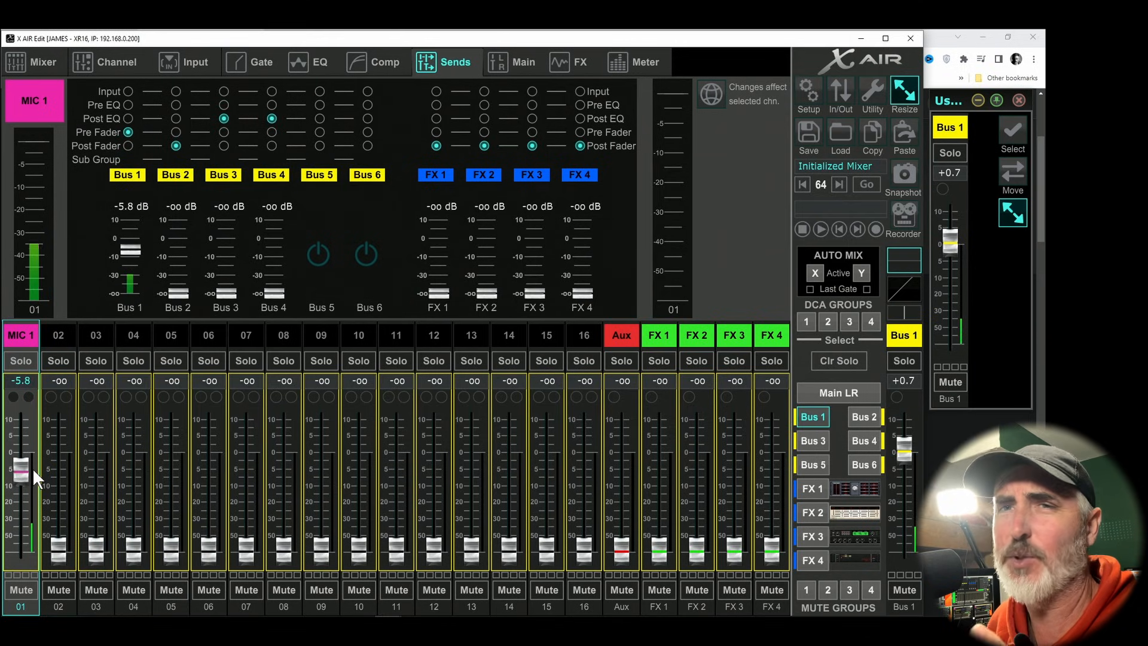
pyautogui.moveTo(21, 468); pyautogui.dragTo(21, 479)
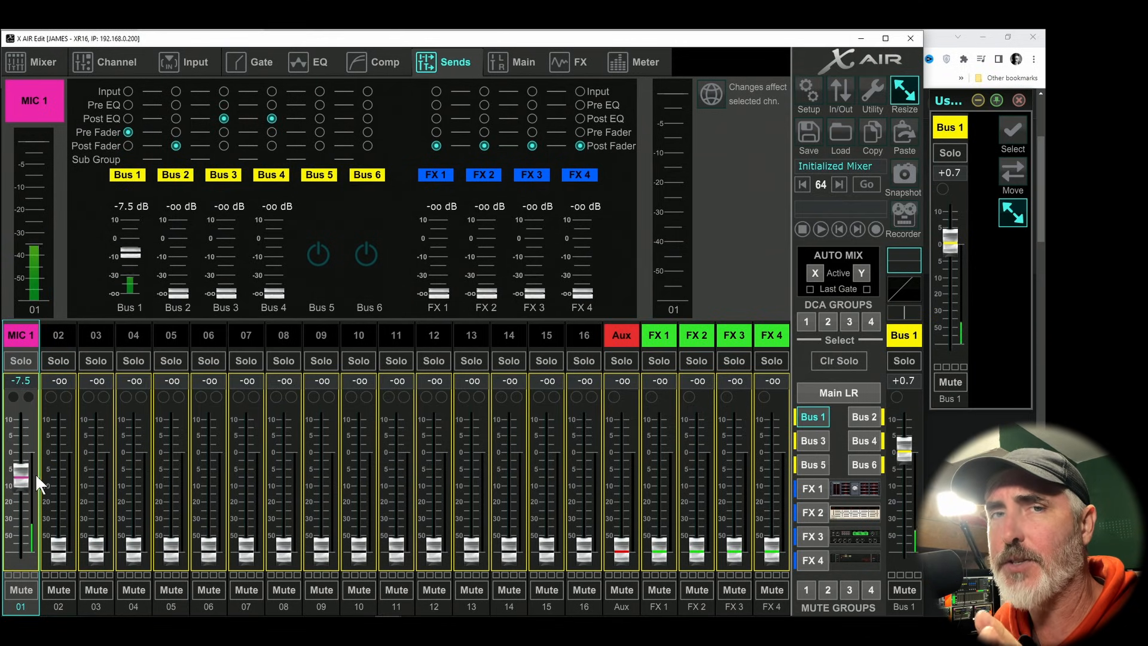
pyautogui.moveTo(22, 475); pyautogui.dragTo(22, 469)
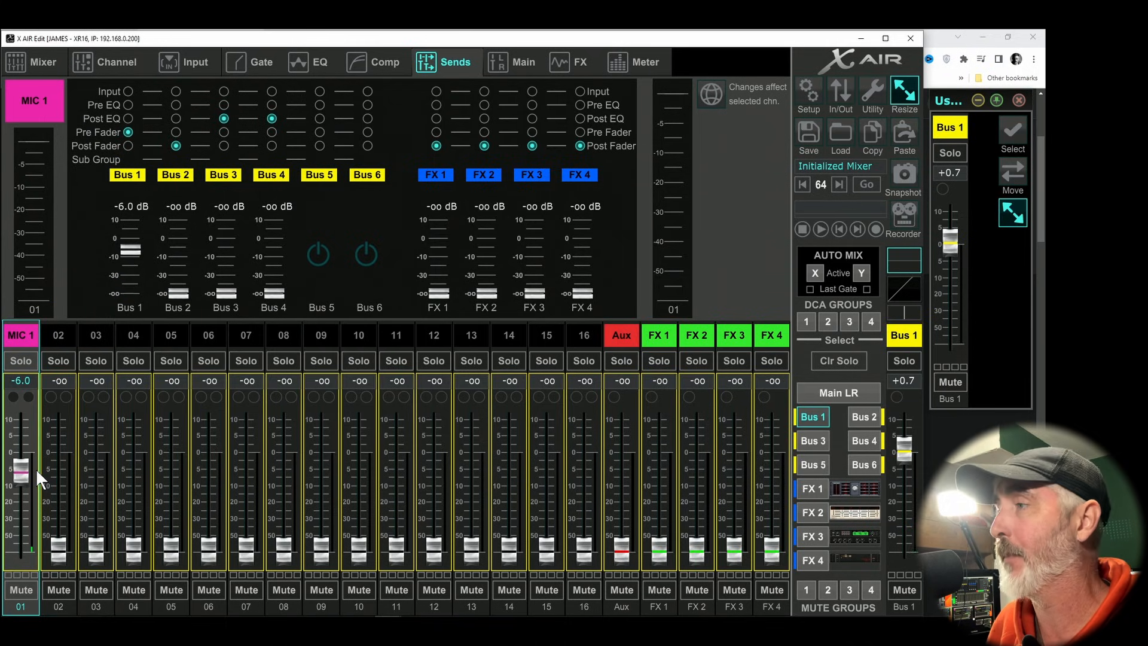
pyautogui.moveTo(20, 469); pyautogui.dragTo(20, 476)
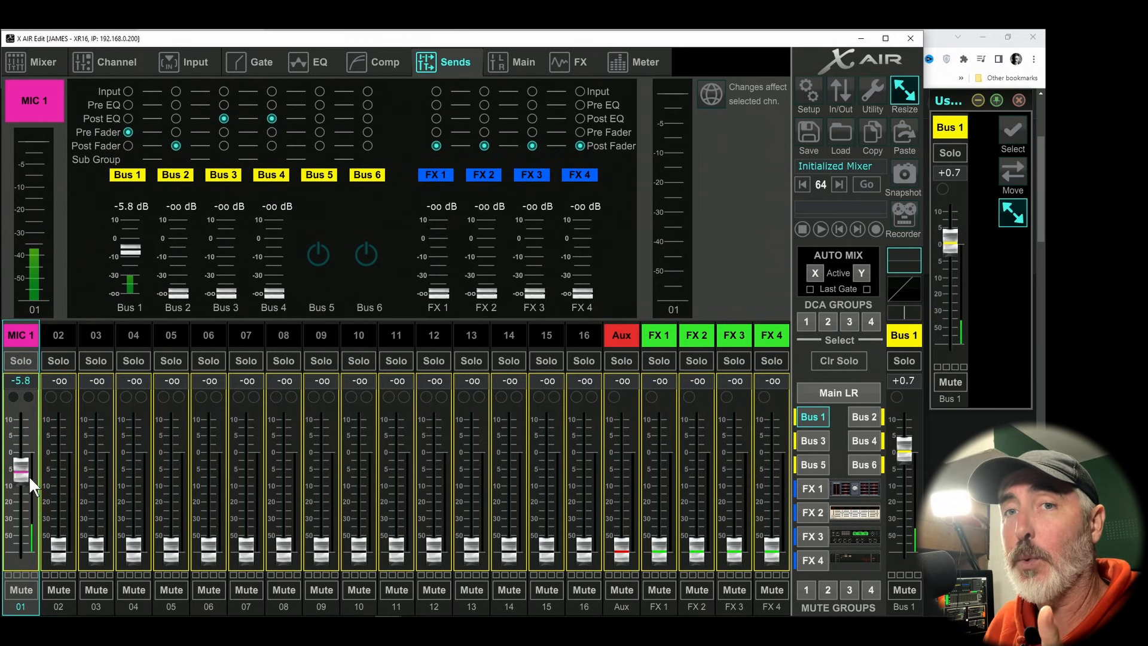
pyautogui.moveTo(380, 281)
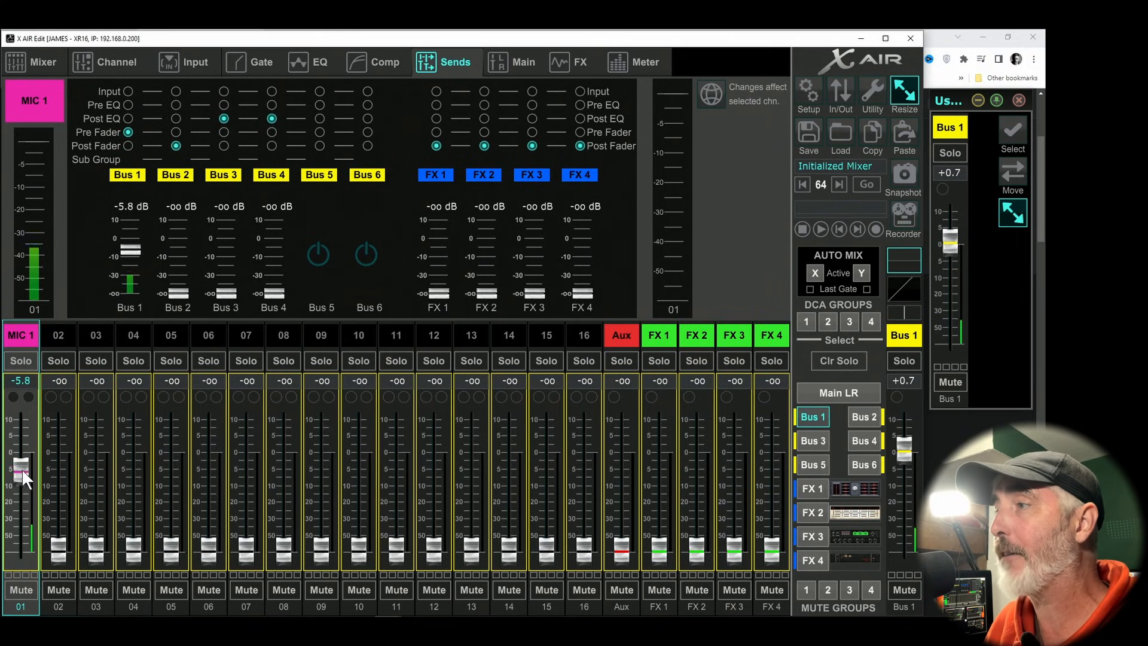
pyautogui.moveTo(20, 468); pyautogui.dragTo(20, 493)
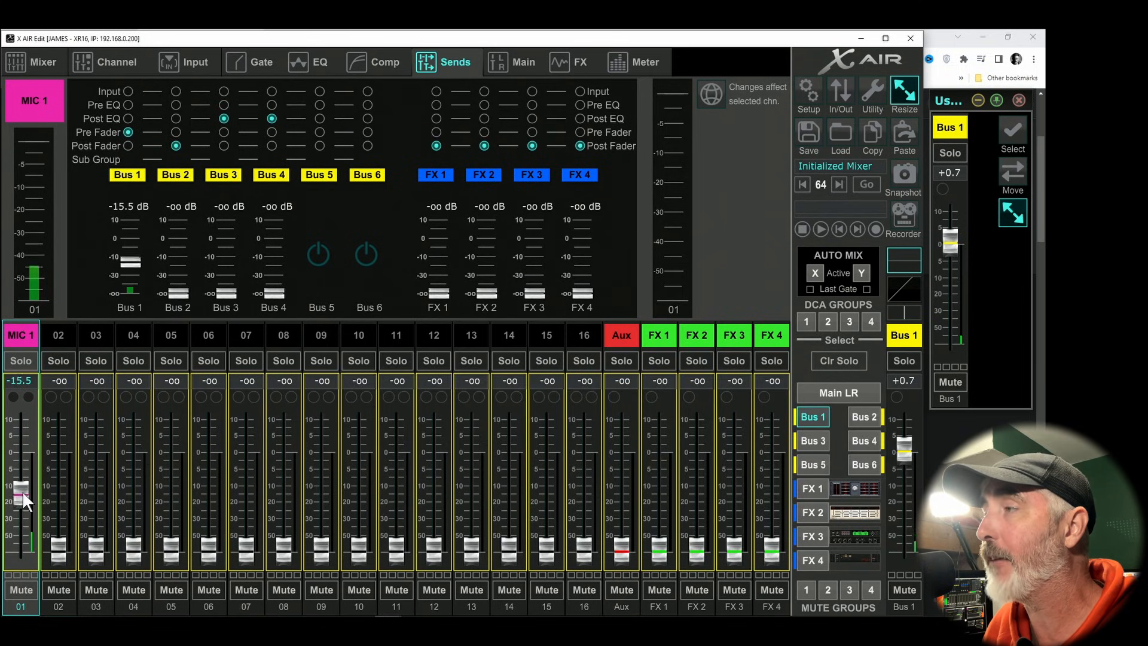
pyautogui.moveTo(20, 490); pyautogui.dragTo(21, 545)
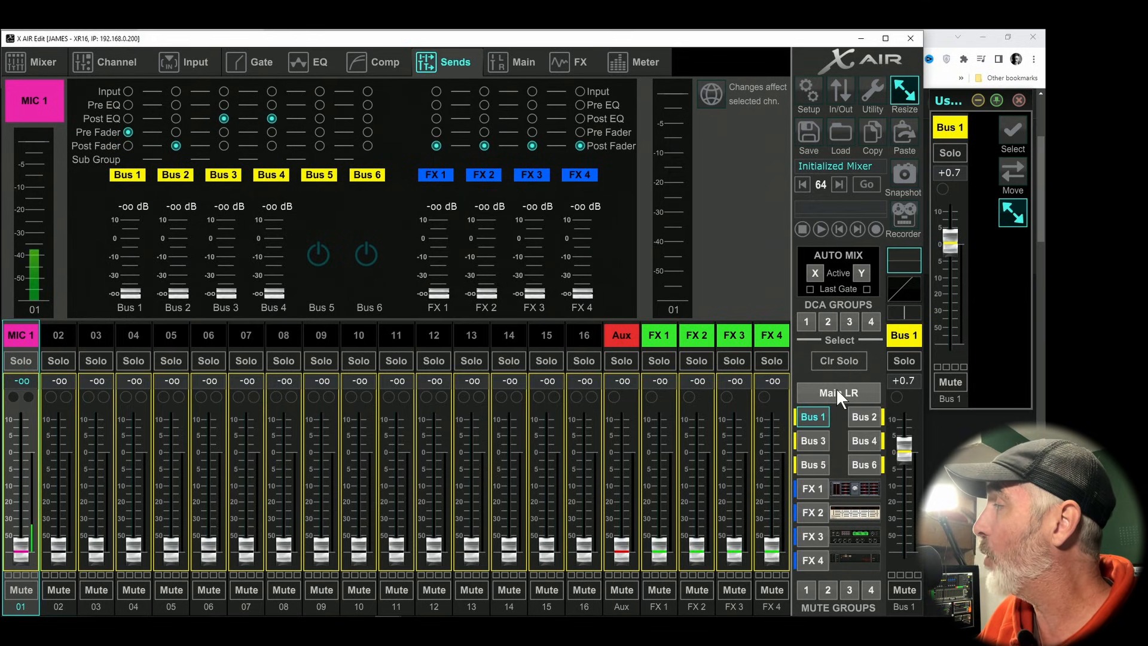
# - Return the faders to the Main LR mix and raise MIC 1's Bus 1 send to -5.3 dB
pyautogui.click(838, 392)
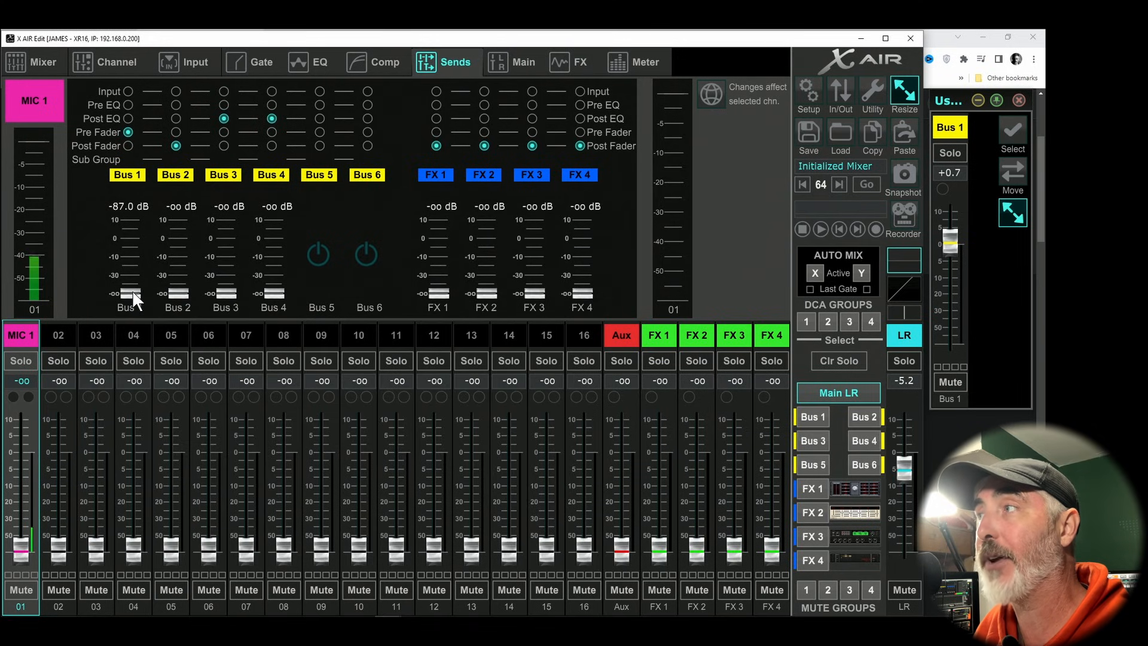
pyautogui.moveTo(131, 296); pyautogui.dragTo(132, 282)
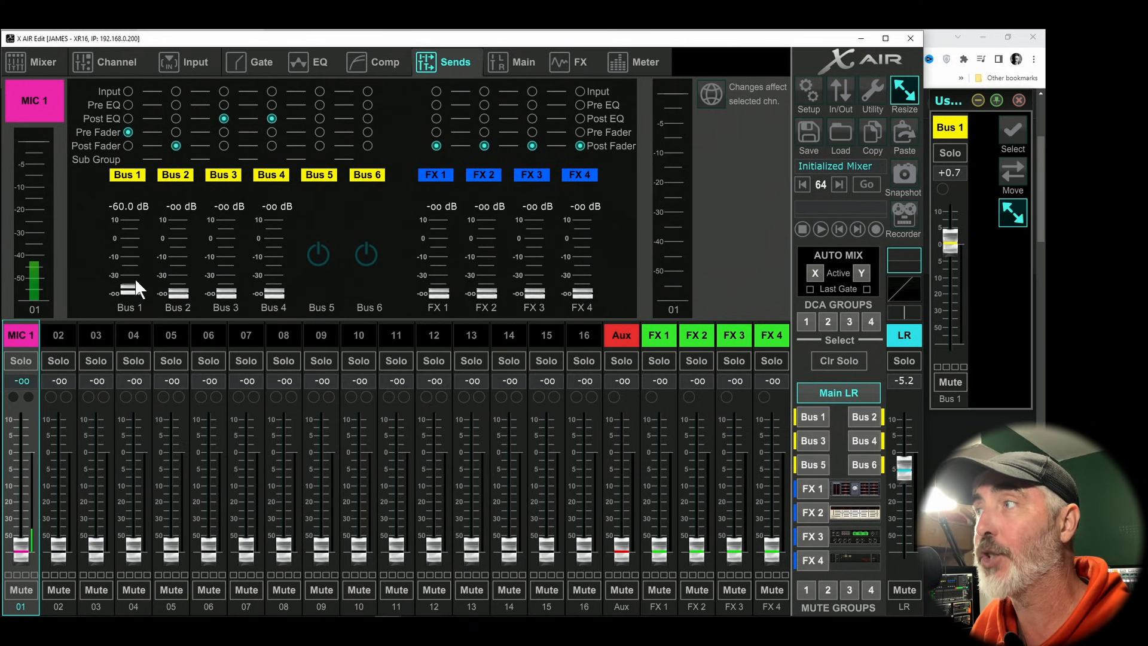
pyautogui.moveTo(128, 289); pyautogui.dragTo(128, 269)
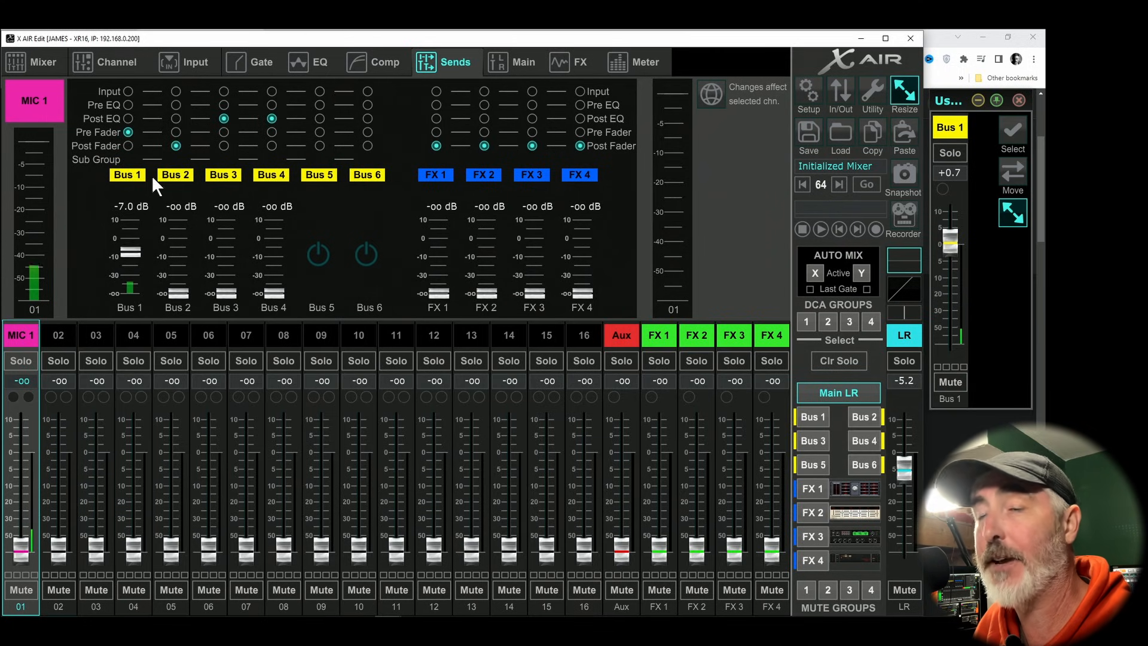
pyautogui.moveTo(128, 256); pyautogui.dragTo(127, 245)
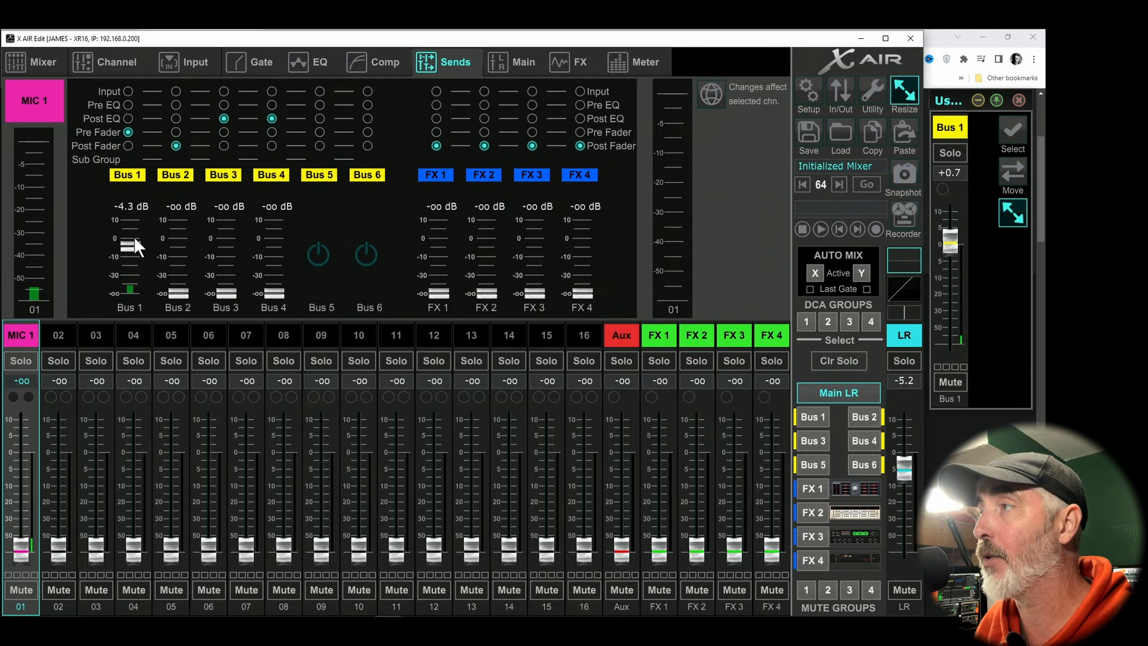
pyautogui.moveTo(129, 245); pyautogui.dragTo(130, 255)
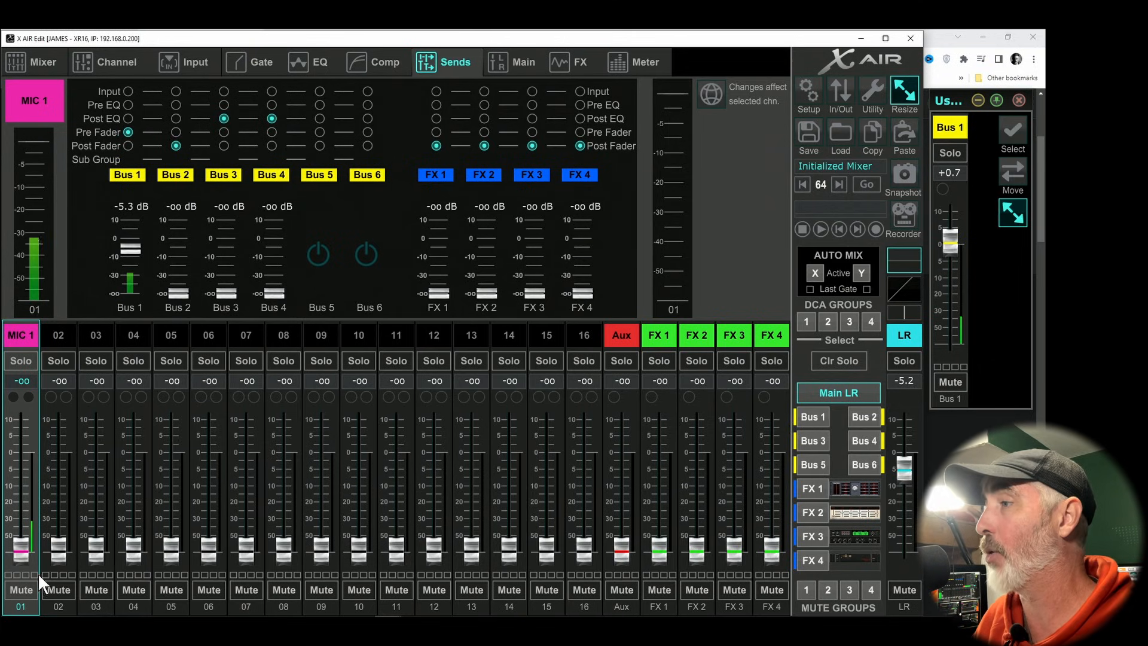
# - Raise MIC 1's main fader, nudging it around 0 before settling at -3.3 dB
pyautogui.moveTo(21, 545); pyautogui.dragTo(20, 465)
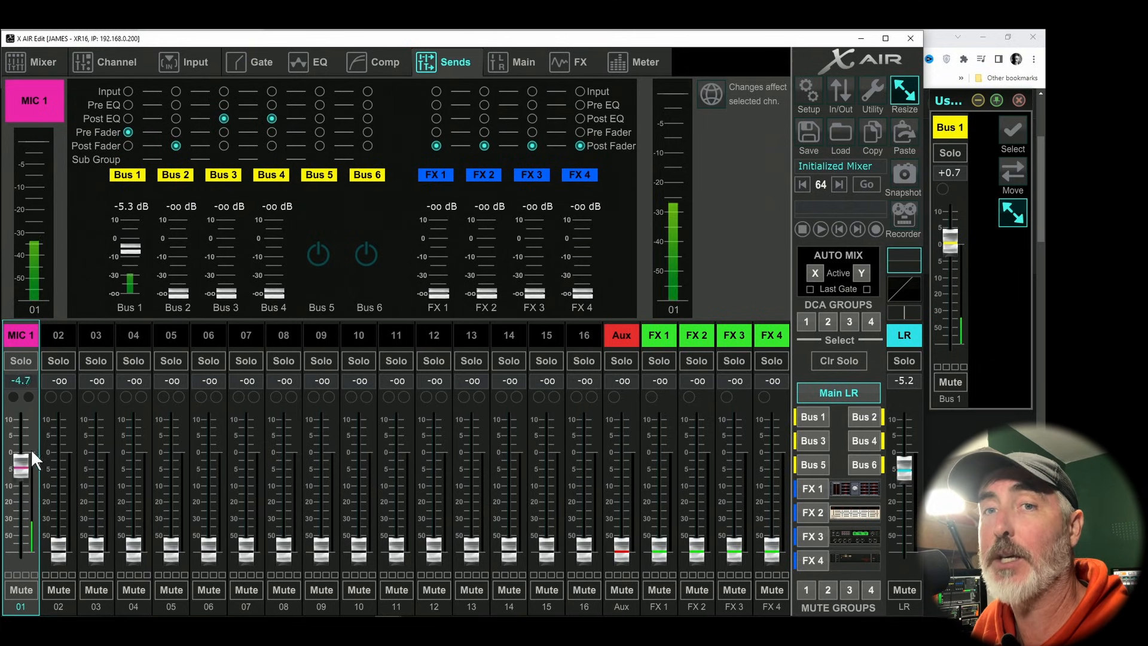
pyautogui.moveTo(20, 469); pyautogui.dragTo(21, 450)
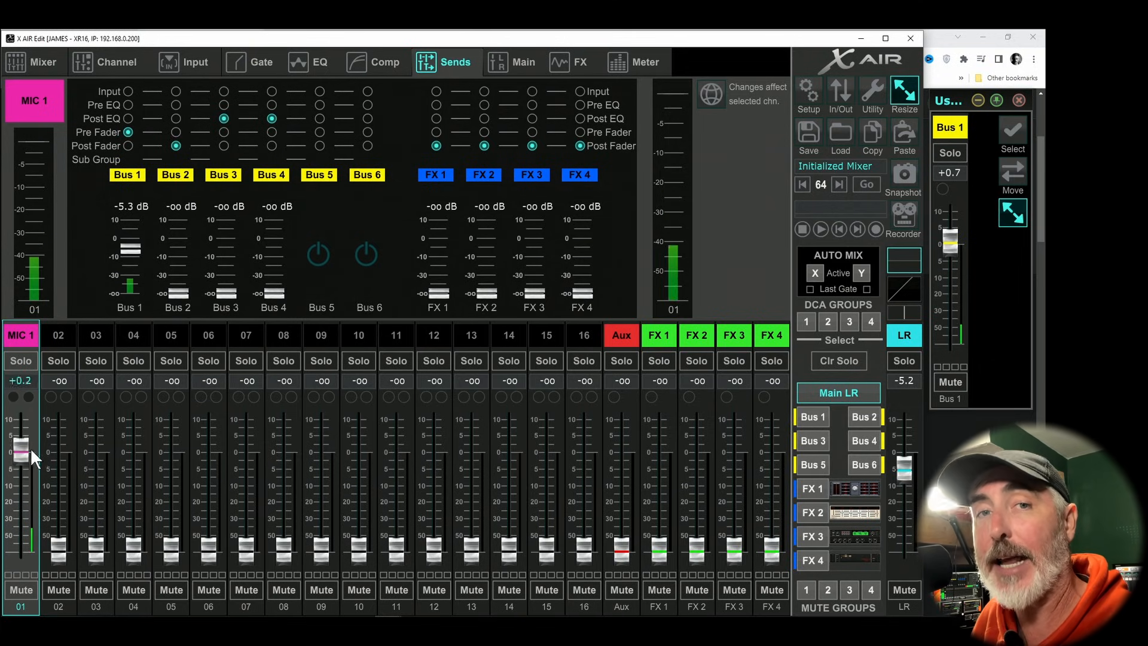
pyautogui.moveTo(21, 446); pyautogui.dragTo(21, 461)
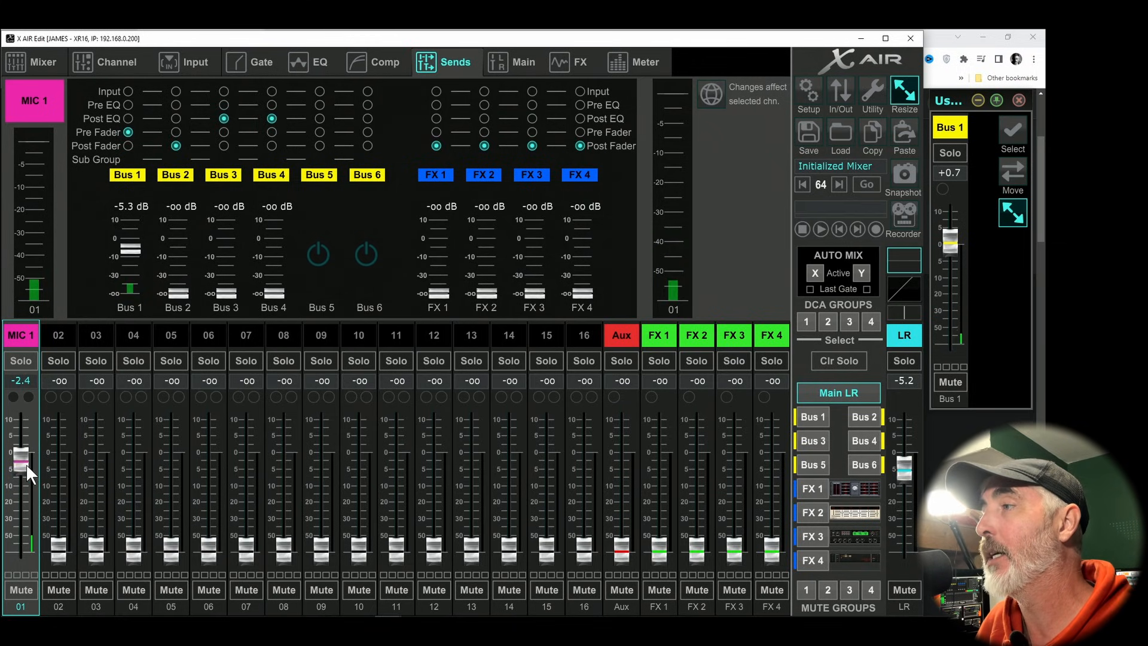
pyautogui.moveTo(21, 472); pyautogui.dragTo(22, 461)
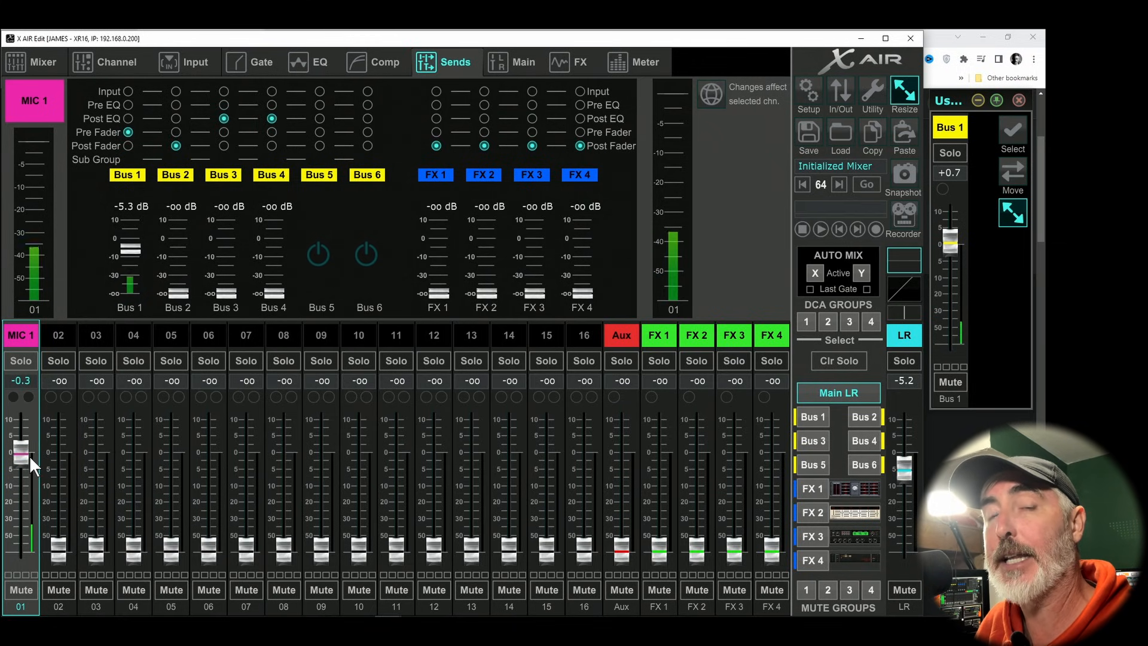
pyautogui.moveTo(20, 454); pyautogui.dragTo(21, 465)
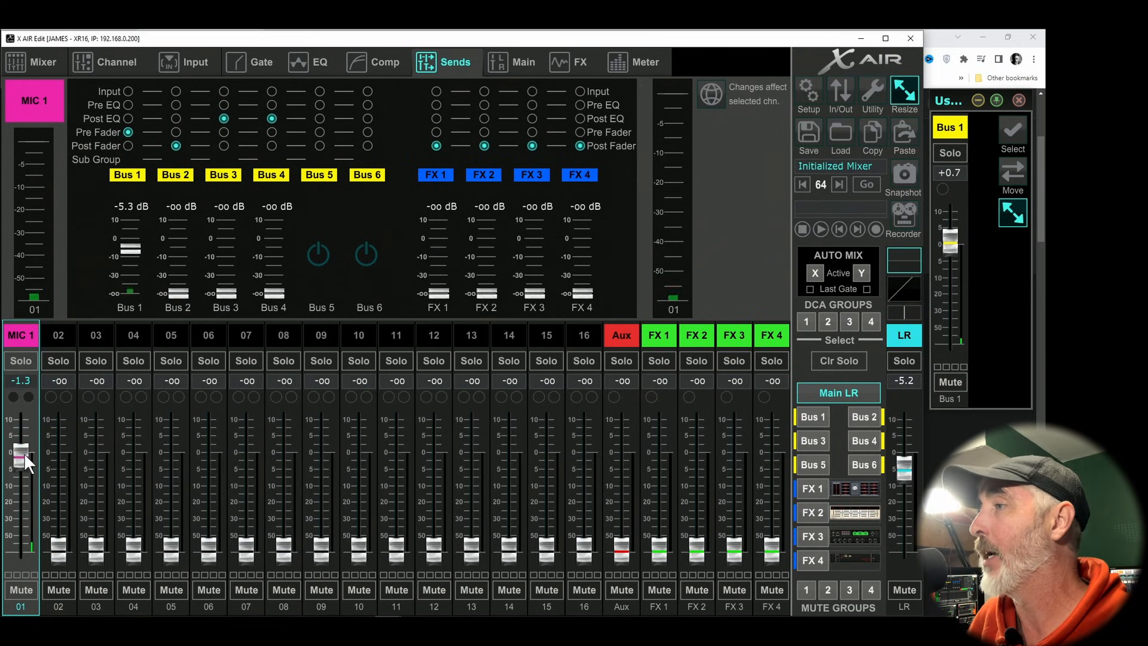
pyautogui.moveTo(21, 454); pyautogui.dragTo(20, 446)
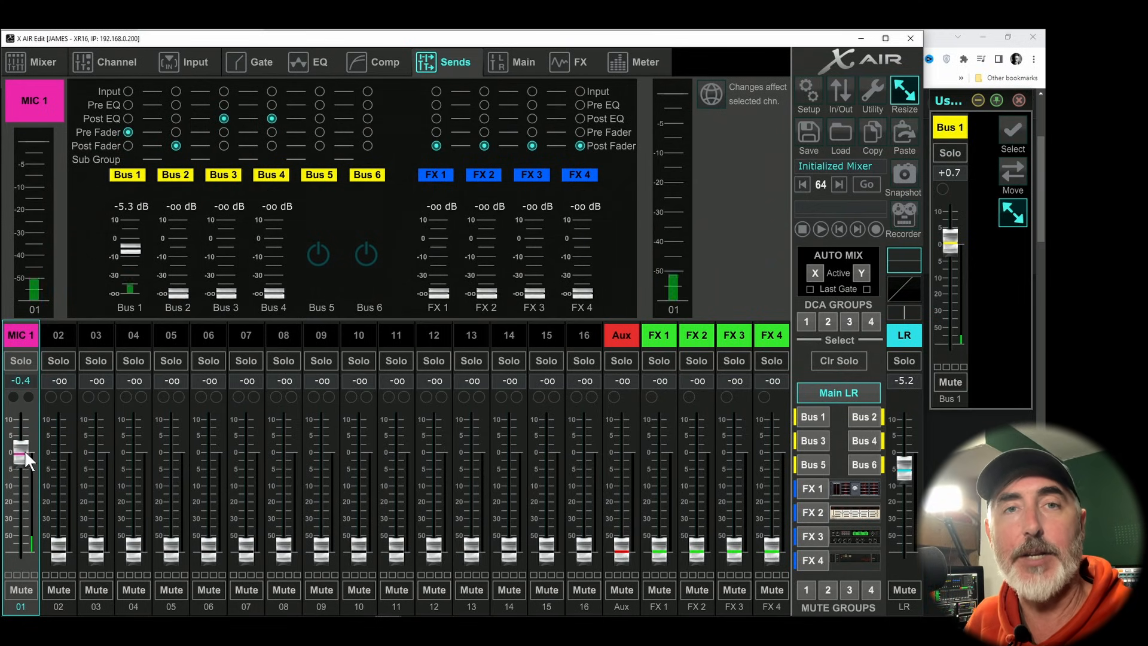
pyautogui.moveTo(20, 451); pyautogui.dragTo(20, 465)
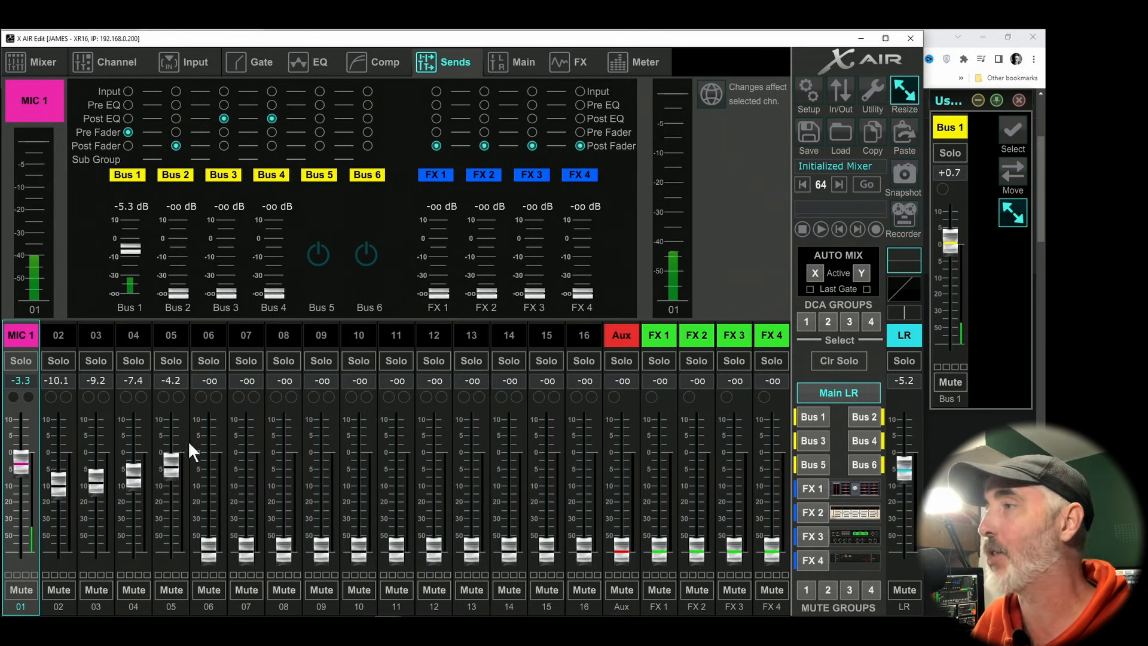
# - Settle Mic 1's pre-fader Bus 1 send at -6.8 dB after a few drags
pyautogui.moveTo(21, 468); pyautogui.dragTo(21, 476)
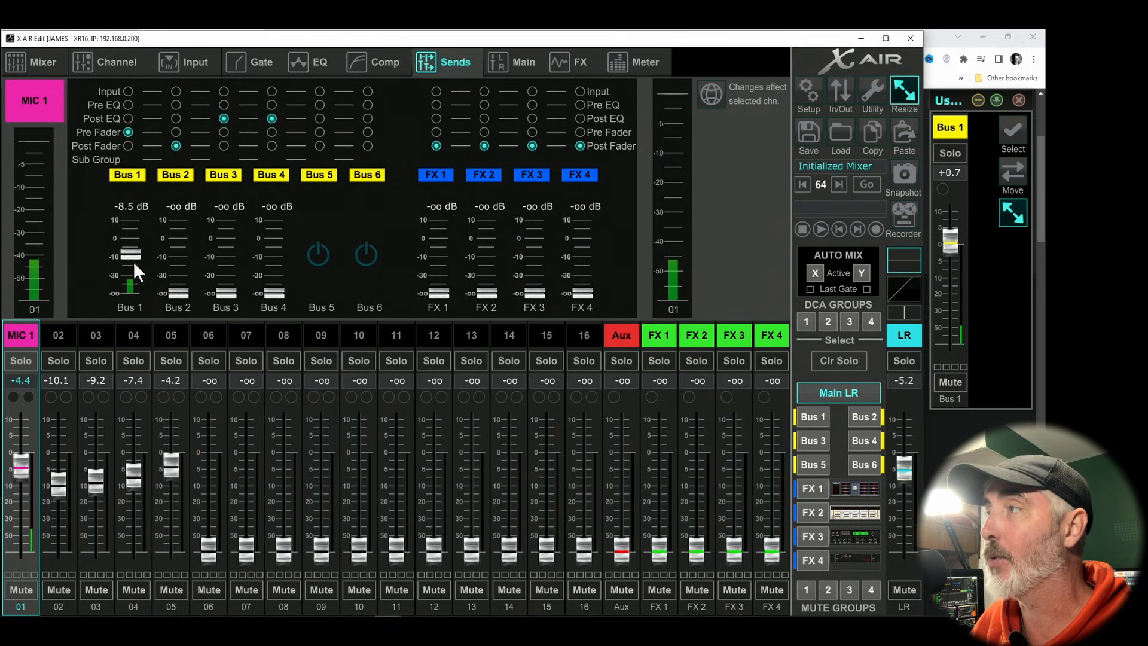
pyautogui.moveTo(129, 256); pyautogui.dragTo(129, 259)
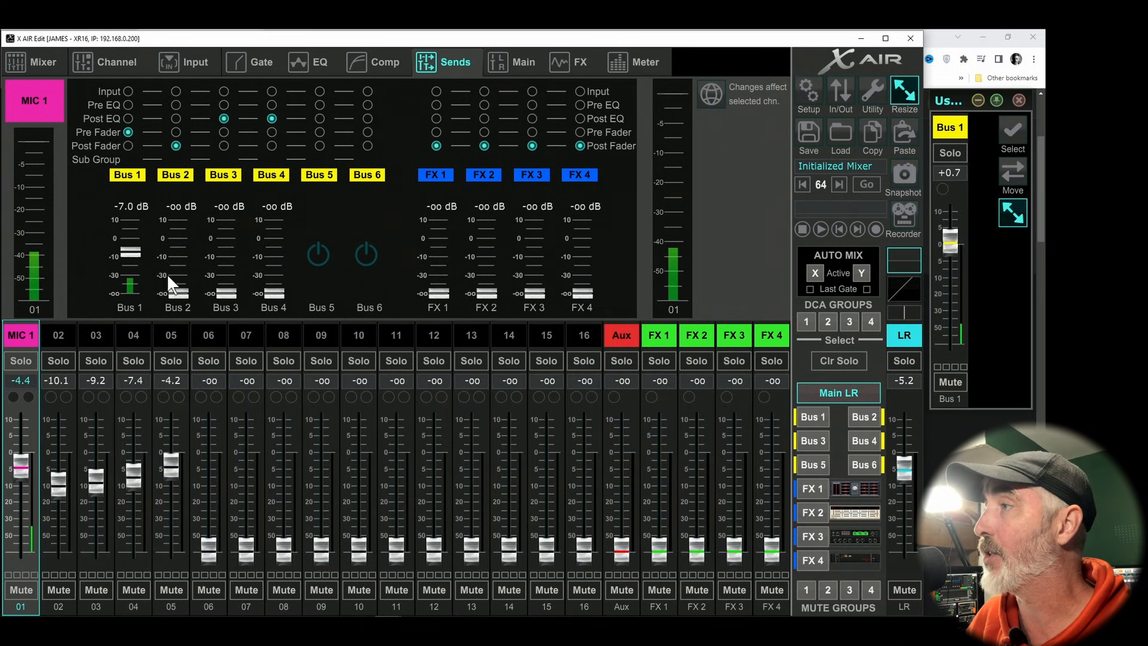
pyautogui.moveTo(129, 252); pyautogui.dragTo(129, 260)
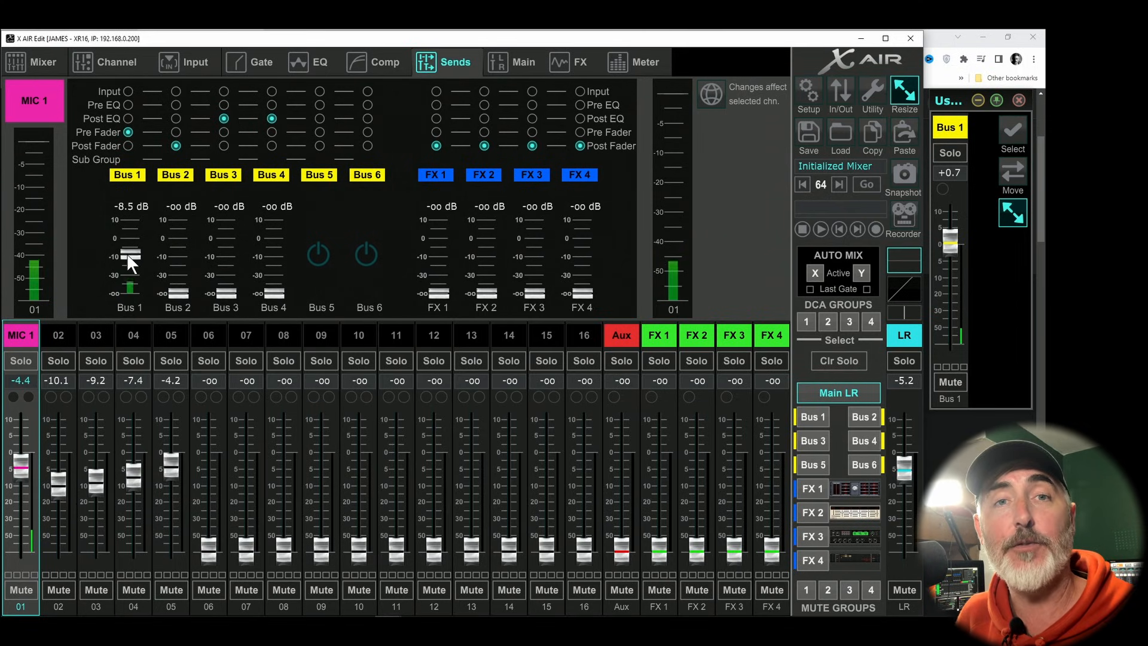
pyautogui.moveTo(129, 259); pyautogui.dragTo(129, 266)
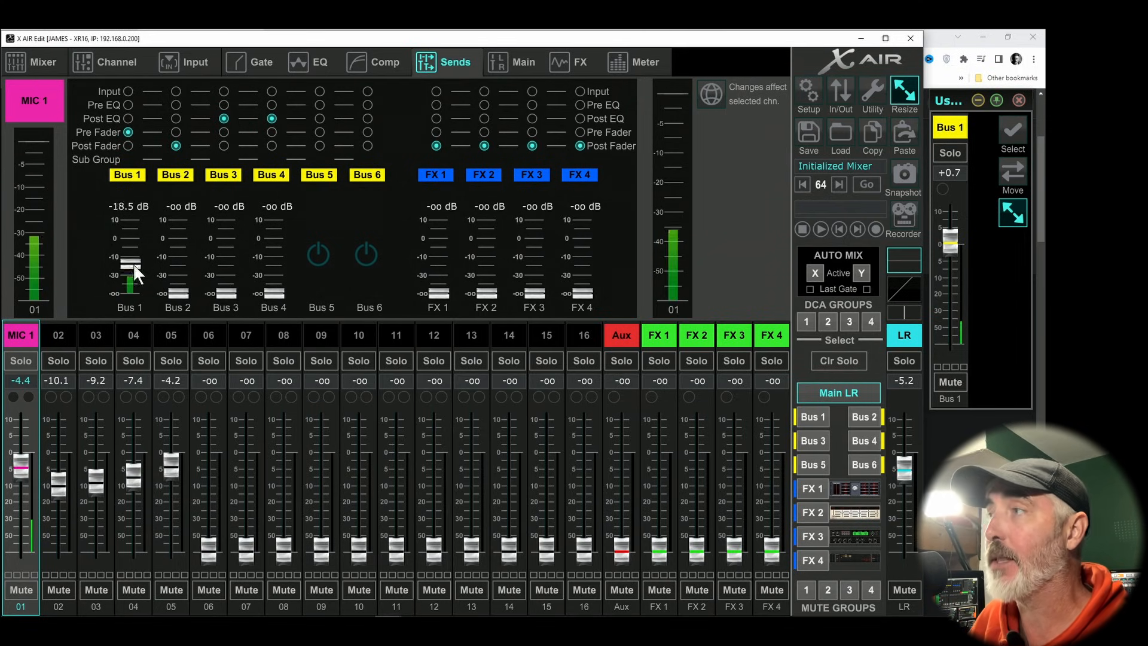
pyautogui.moveTo(130, 262); pyautogui.dragTo(131, 248)
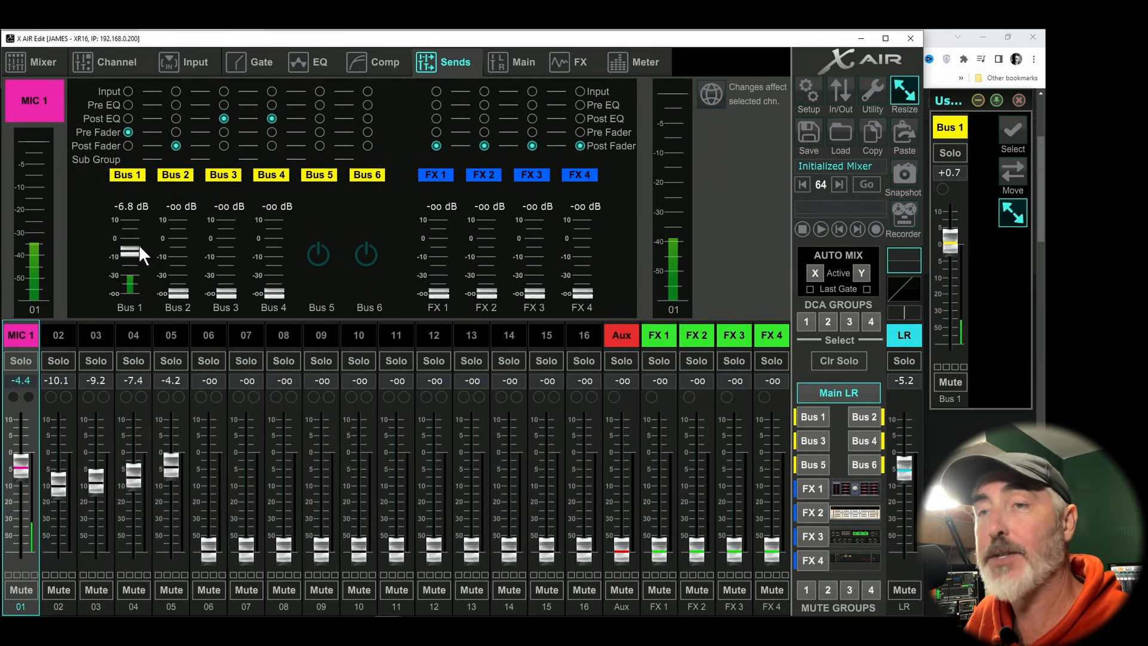
# - Raise Mic 1's main channel fader to about -1.9
pyautogui.moveTo(20, 465); pyautogui.dragTo(21, 454)
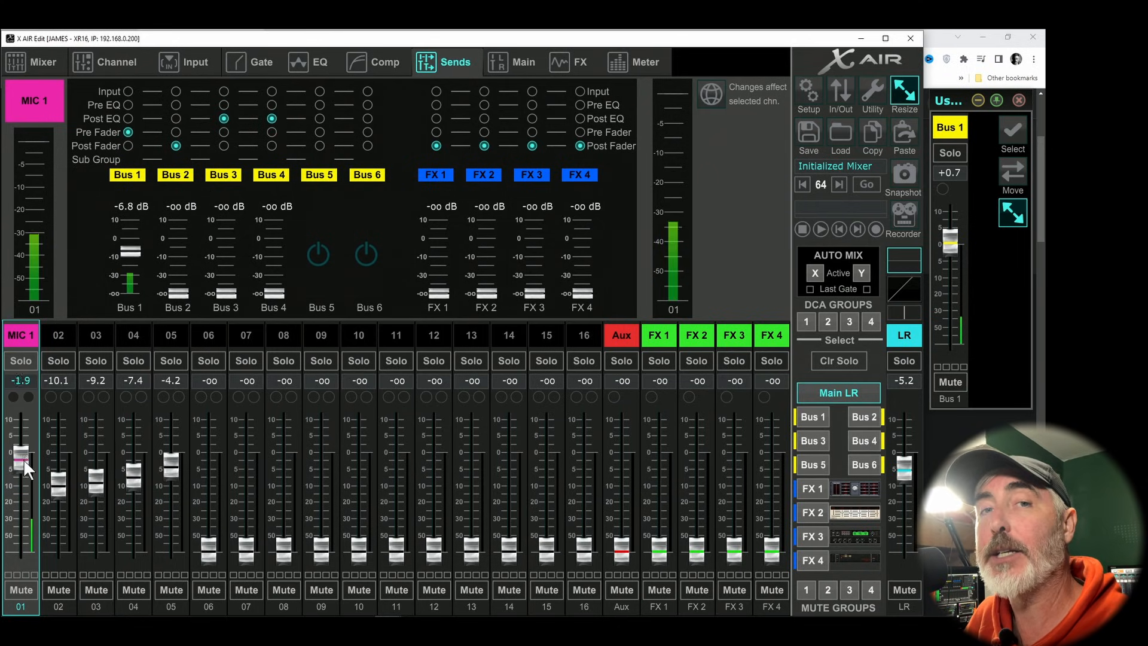
pyautogui.moveTo(21, 455); pyautogui.dragTo(20, 469)
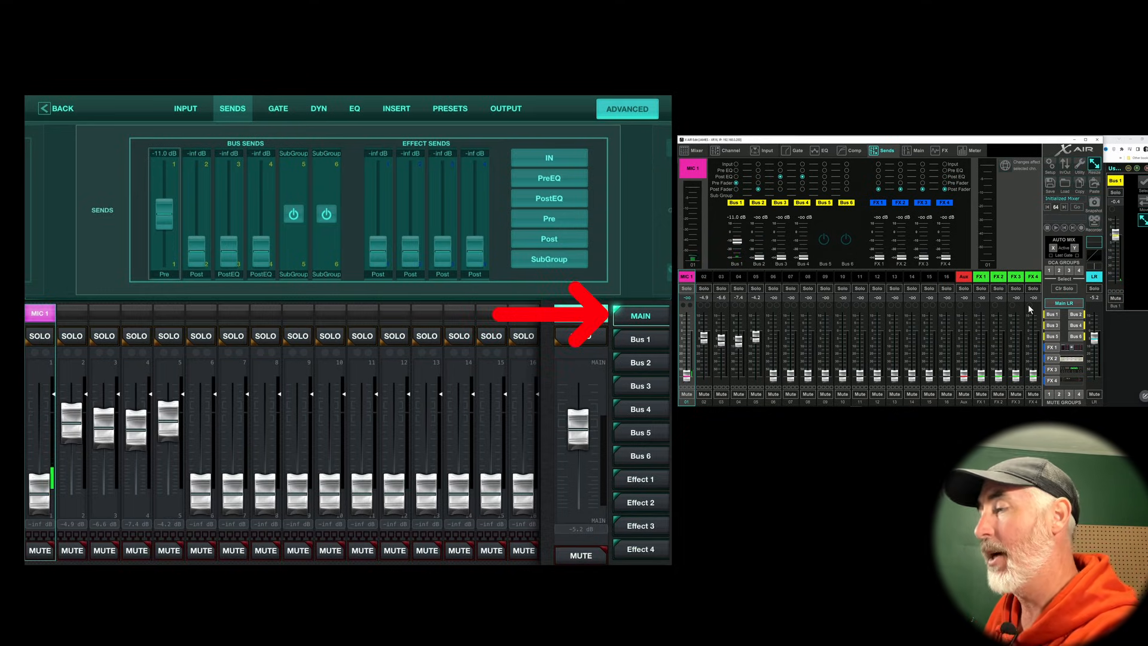
# - Show the Bus 1 mix on the iPad faders and bring MIC 1's send down to -11.5 dB
pyautogui.click(640, 339)
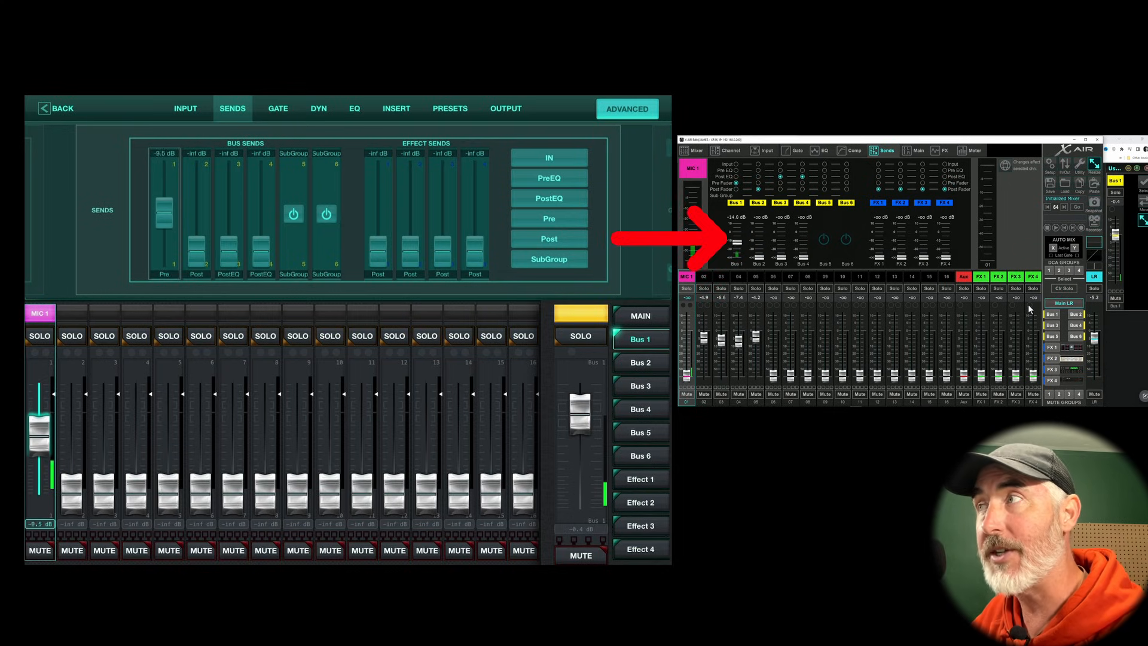
pyautogui.moveTo(164, 205); pyautogui.dragTo(163, 197)
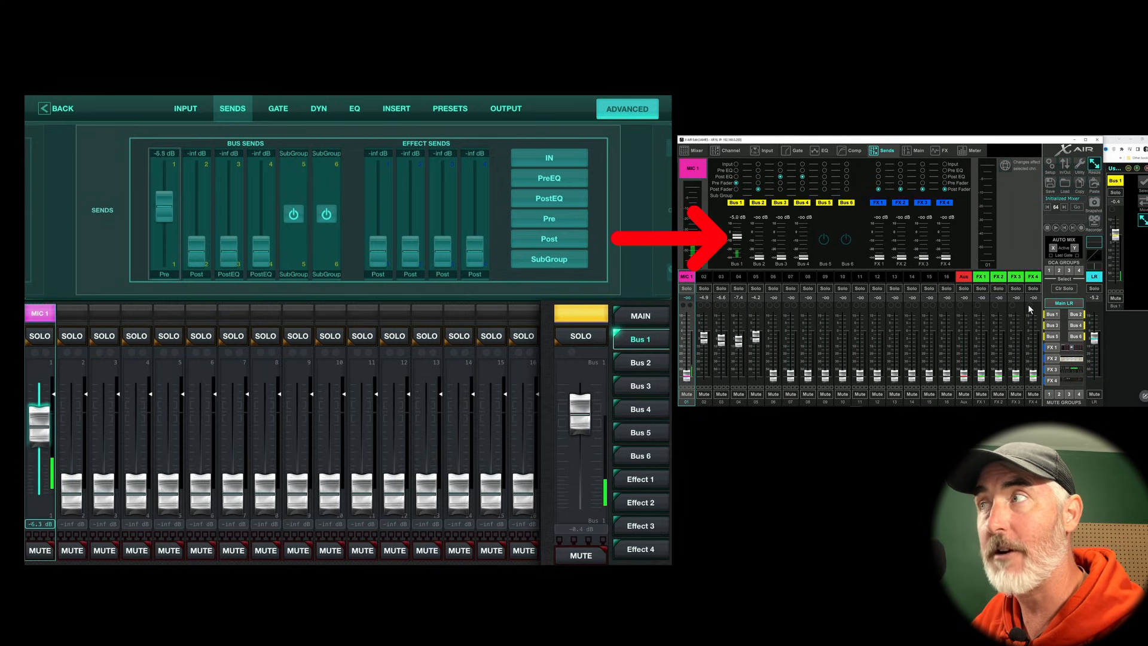
pyautogui.moveTo(163, 213); pyautogui.dragTo(164, 227)
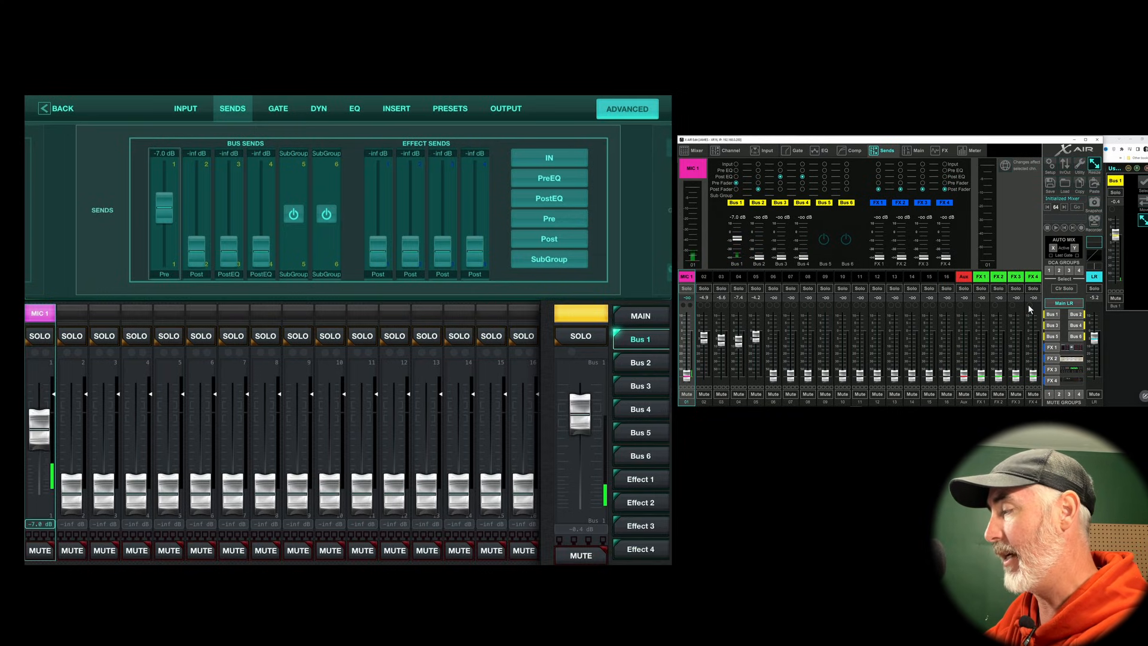
pyautogui.moveTo(163, 206); pyautogui.dragTo(164, 217)
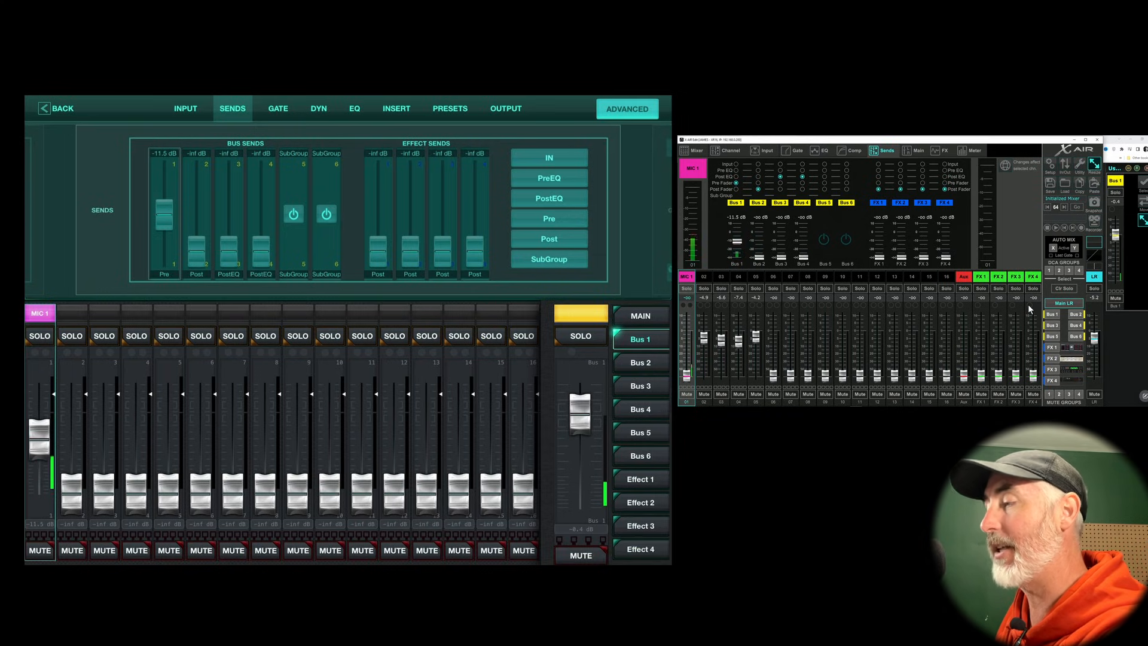
# - Return to the MAIN mix and ride Mic 1's Bus 1 send in the Bus Sends panel up and down
pyautogui.click(640, 316)
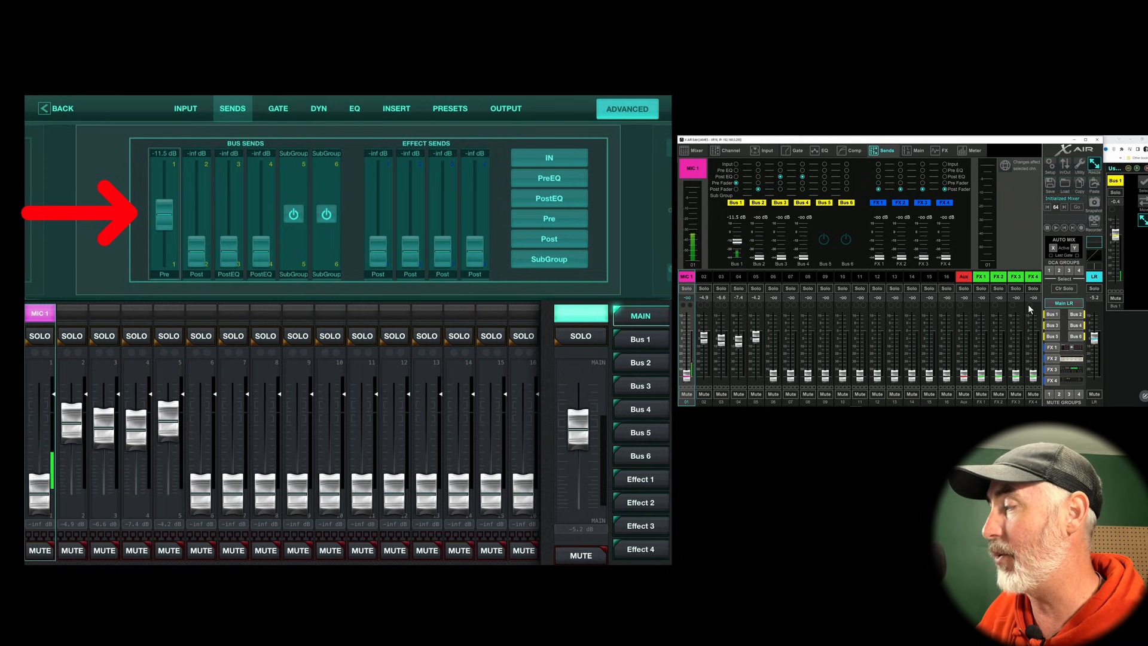
pyautogui.moveTo(164, 213); pyautogui.dragTo(164, 227)
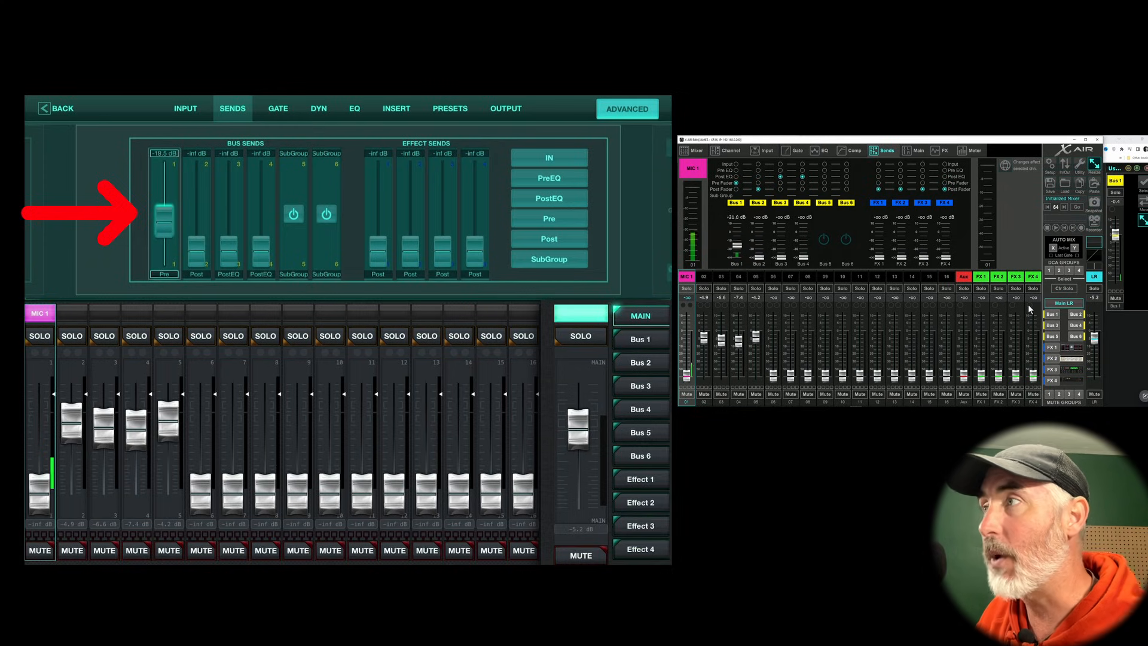
pyautogui.moveTo(163, 220); pyautogui.dragTo(164, 201)
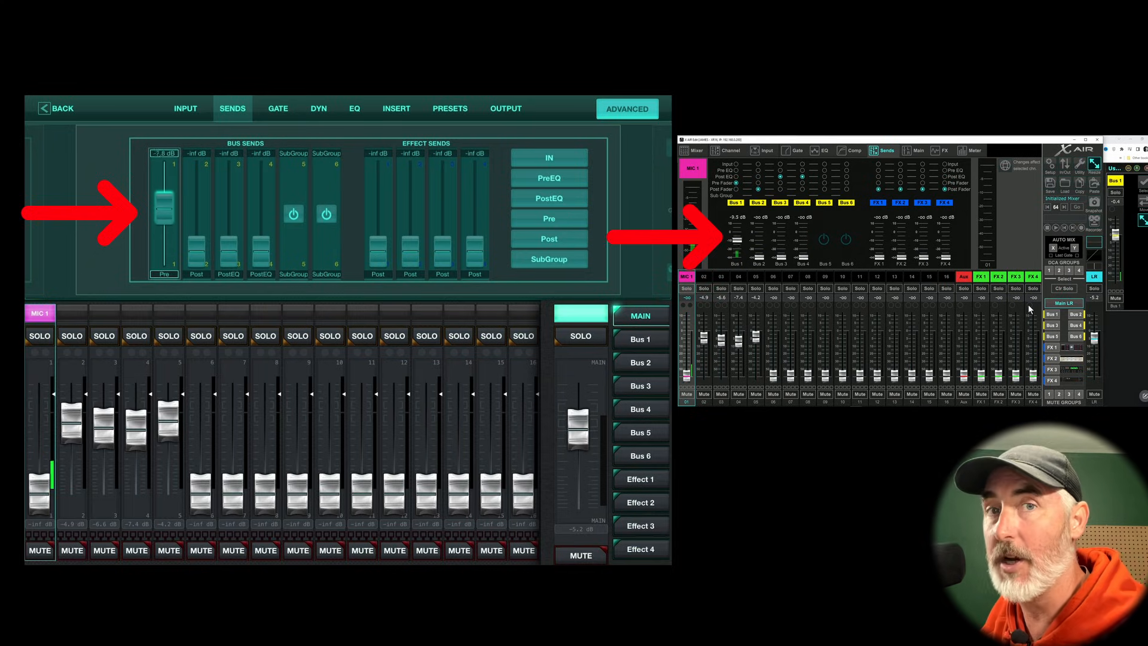
pyautogui.moveTo(164, 208); pyautogui.dragTo(164, 183)
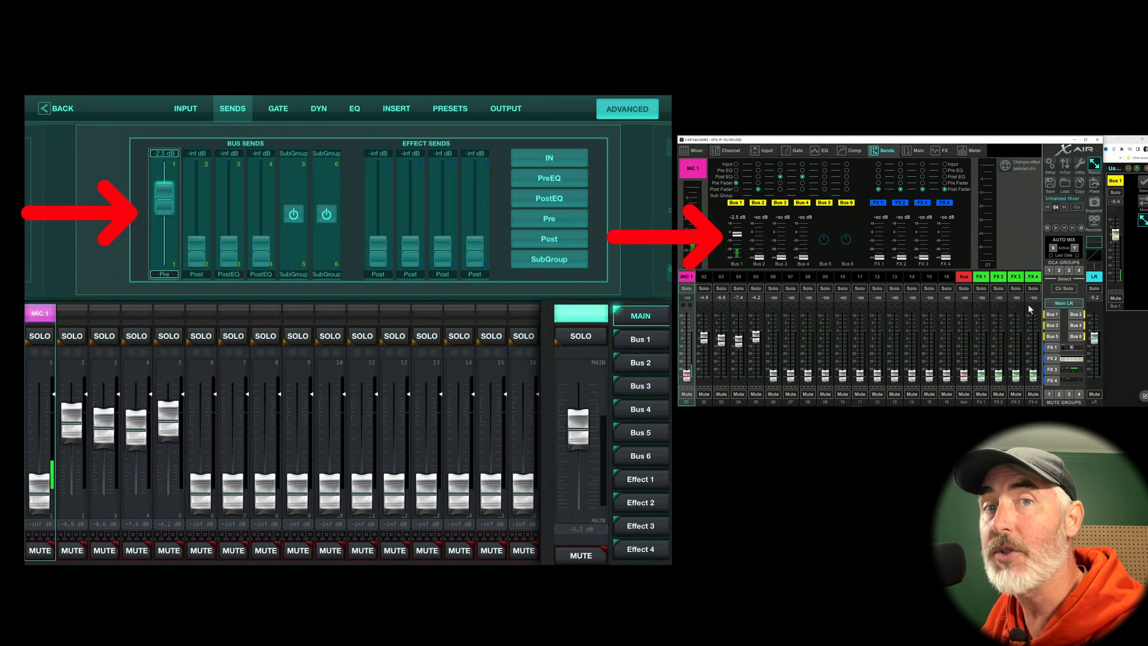
pyautogui.moveTo(164, 197); pyautogui.dragTo(164, 242)
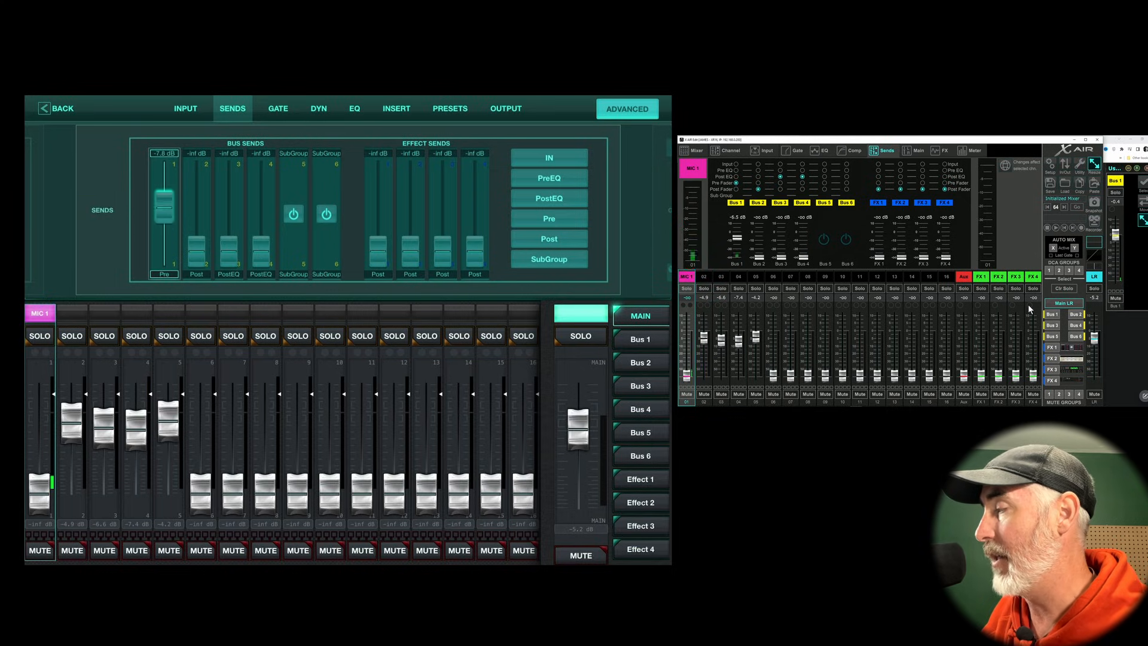
pyautogui.moveTo(164, 213); pyautogui.dragTo(164, 194)
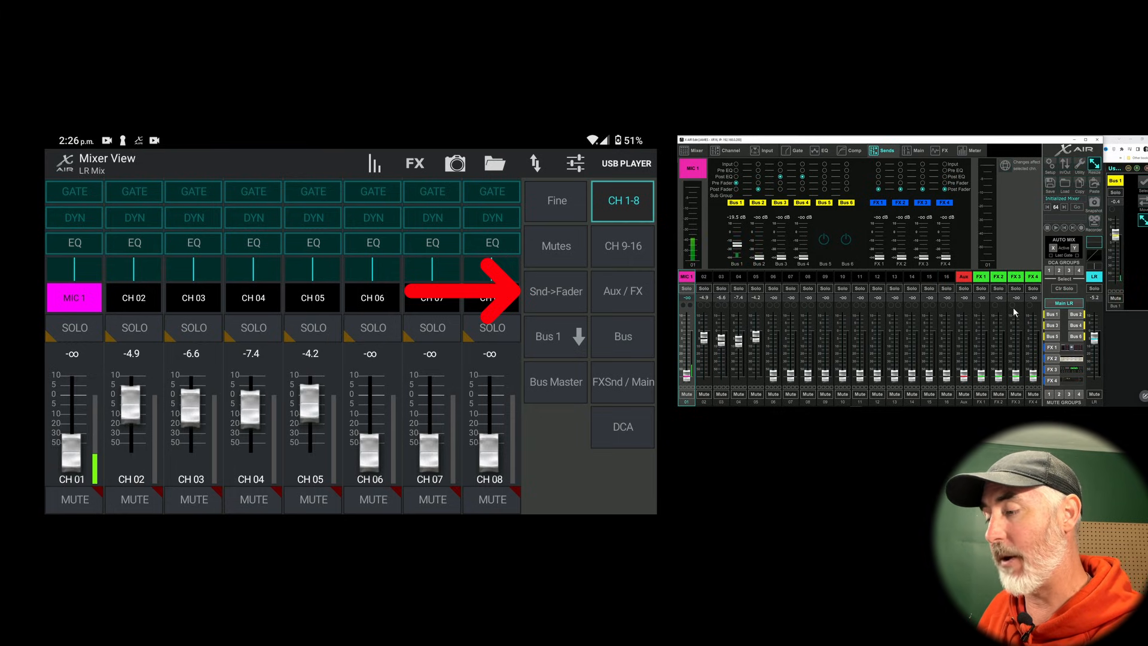
# - Put Bus 1 sends on the Android channel faders and land CH 01's send at -11.8 dB
pyautogui.click(555, 291)
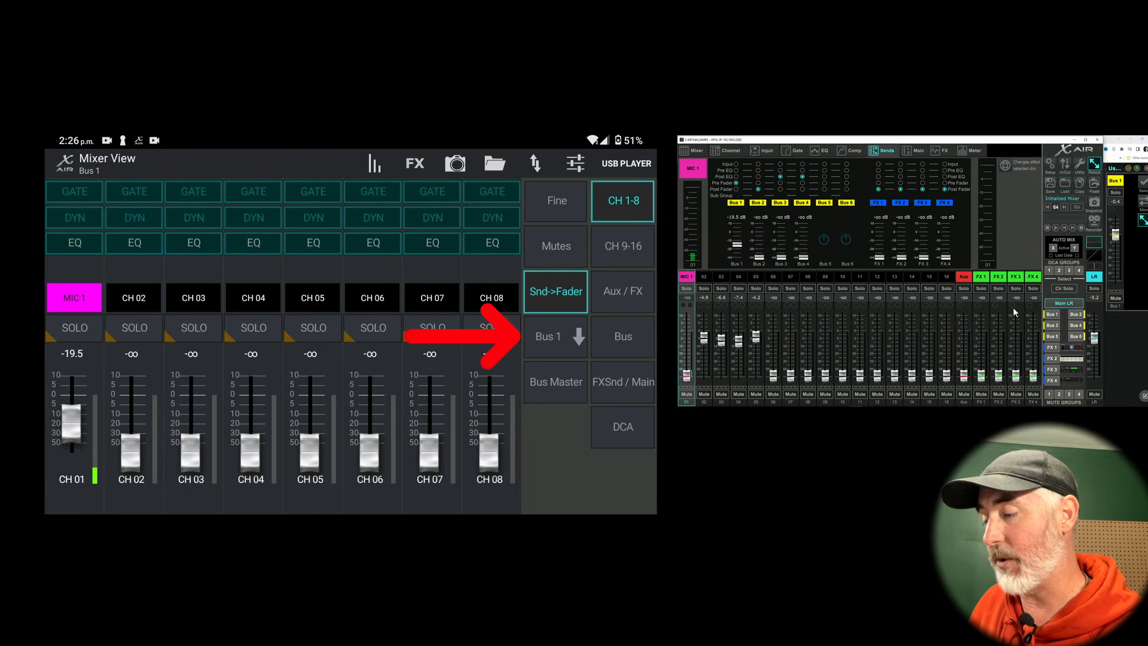
pyautogui.click(554, 336)
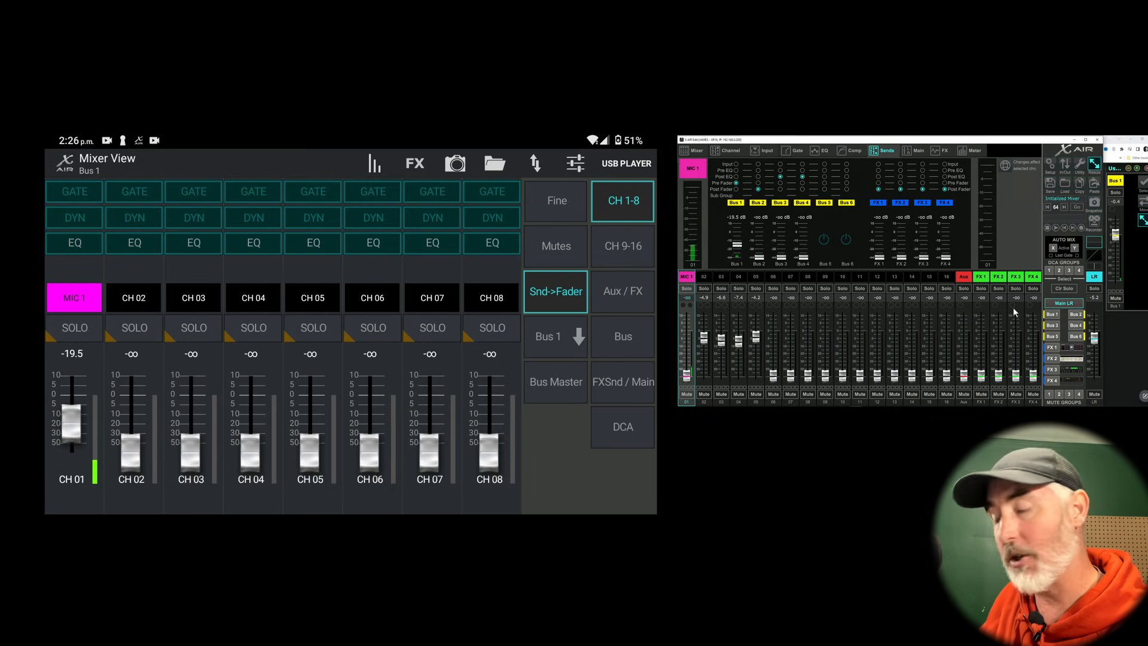
pyautogui.moveTo(72, 417); pyautogui.dragTo(72, 396)
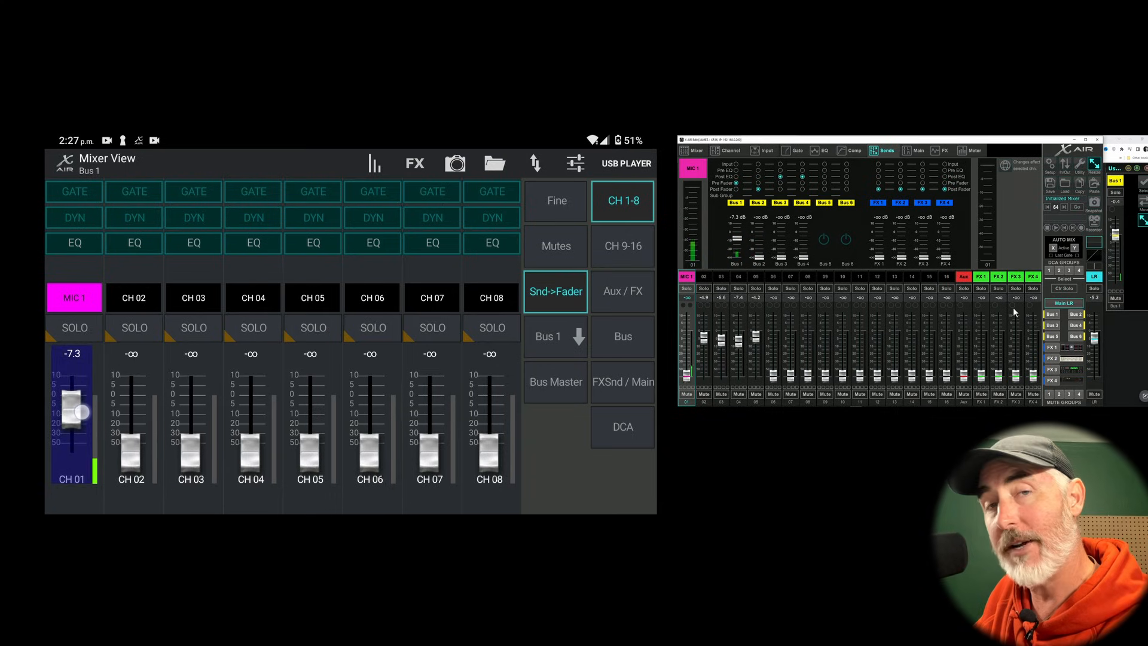
pyautogui.moveTo(72, 410); pyautogui.dragTo(71, 403)
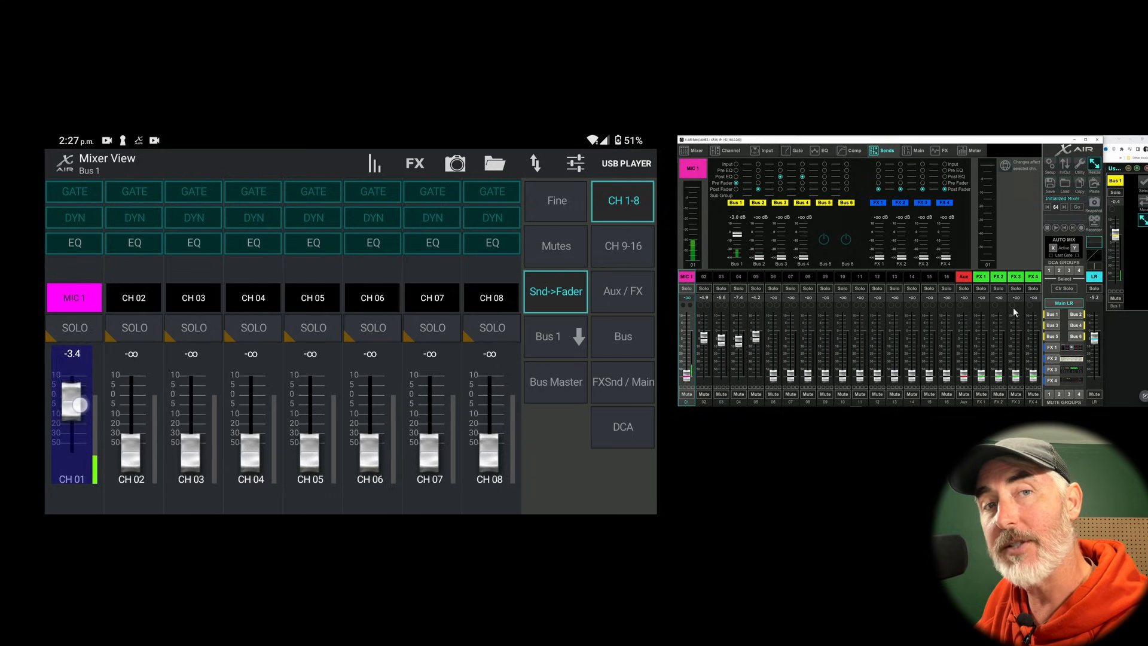
pyautogui.moveTo(76, 403); pyautogui.dragTo(76, 431)
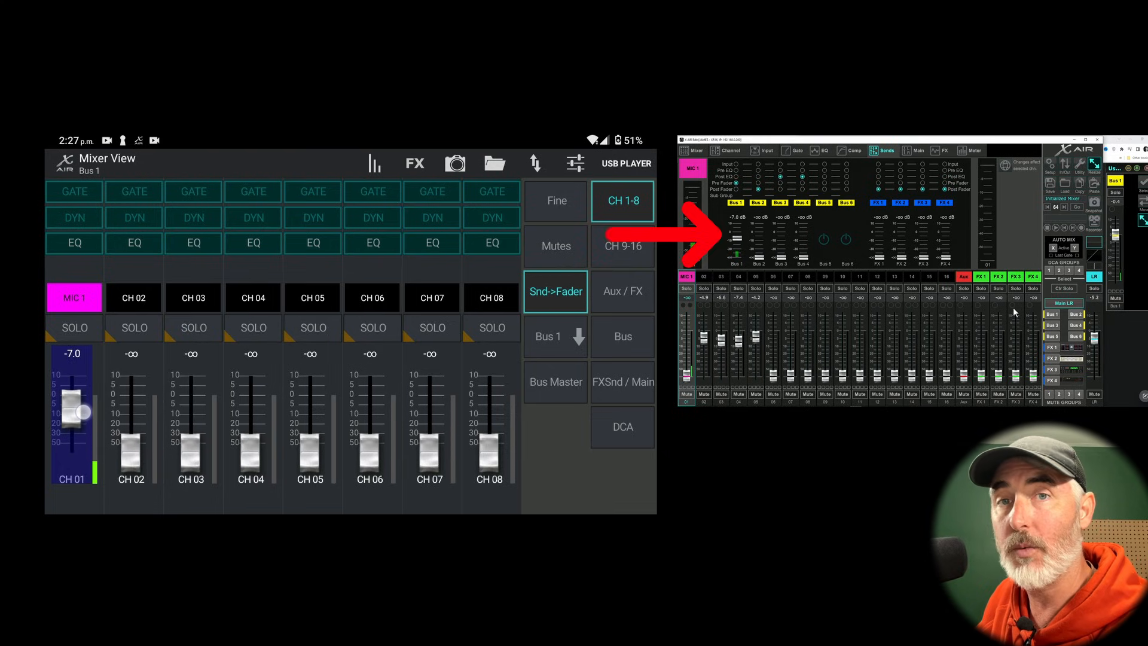
pyautogui.moveTo(72, 410); pyautogui.dragTo(72, 424)
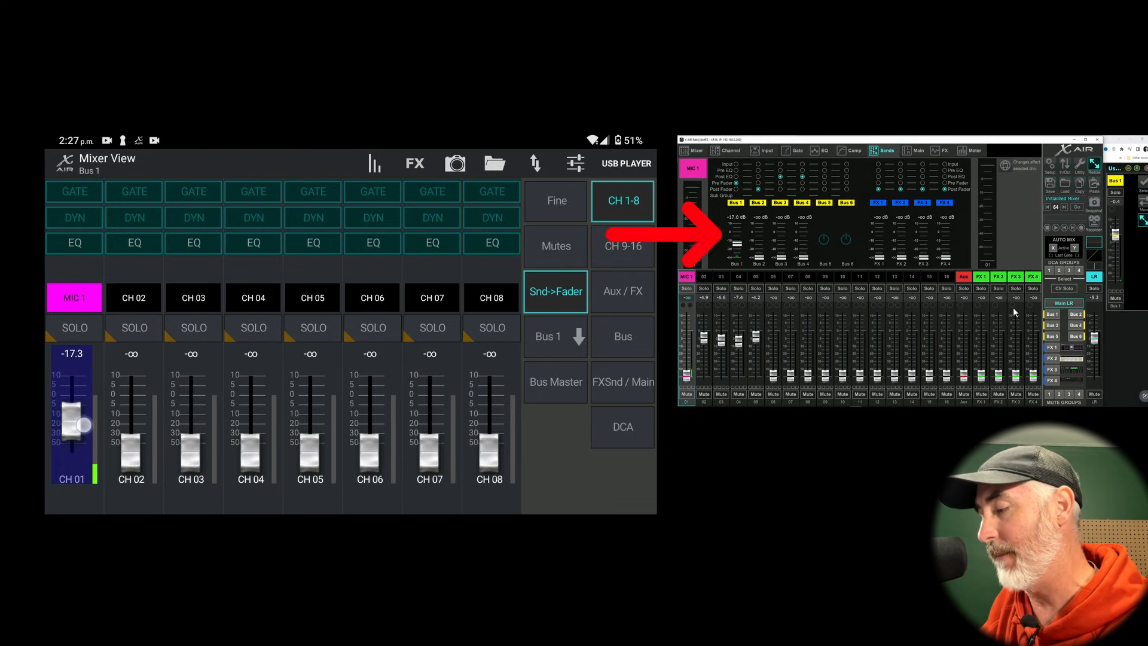
pyautogui.moveTo(73, 425); pyautogui.dragTo(73, 396)
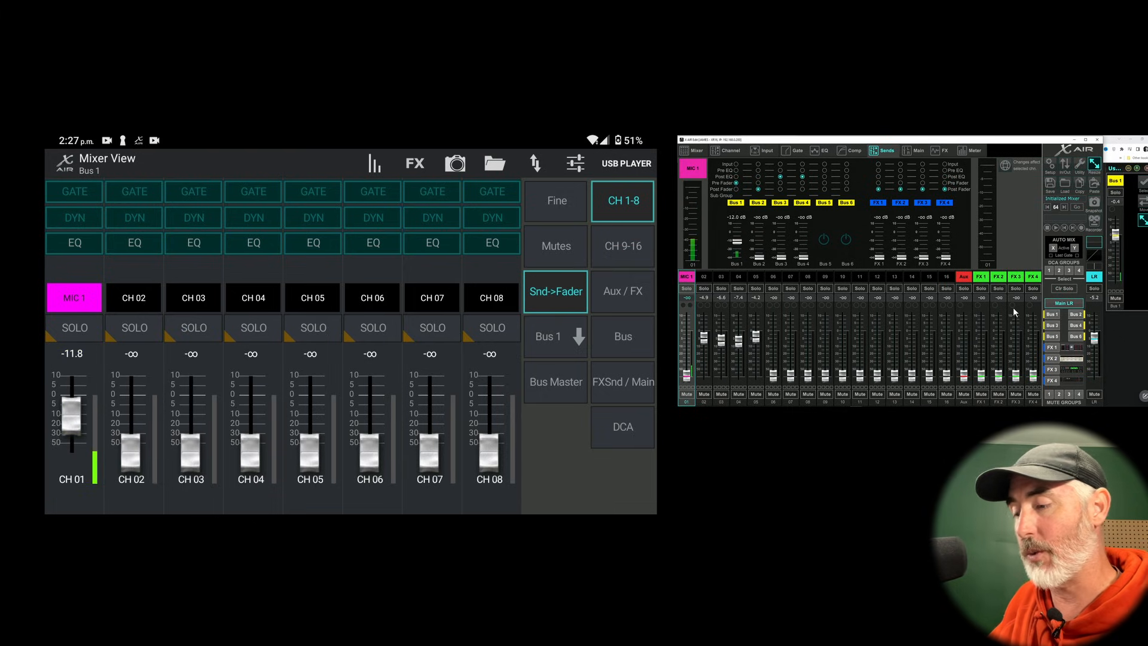
pyautogui.click(554, 291)
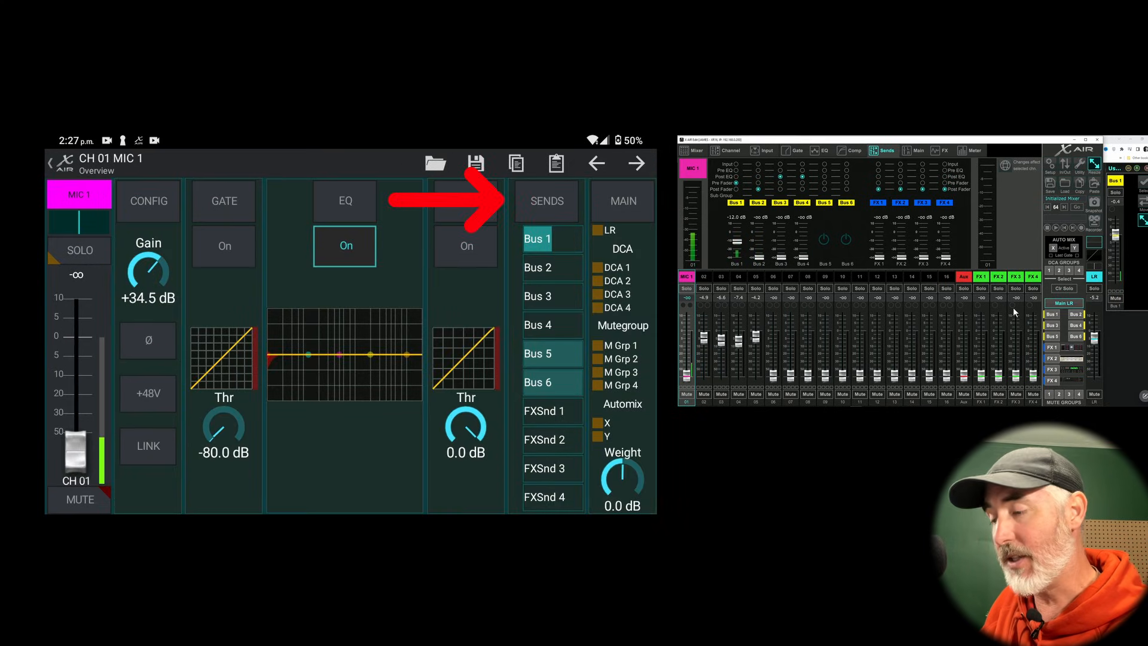
# - On MIC 1's Sends page, sweep the Bus 1 send fader and leave it around -36.6
pyautogui.click(546, 200)
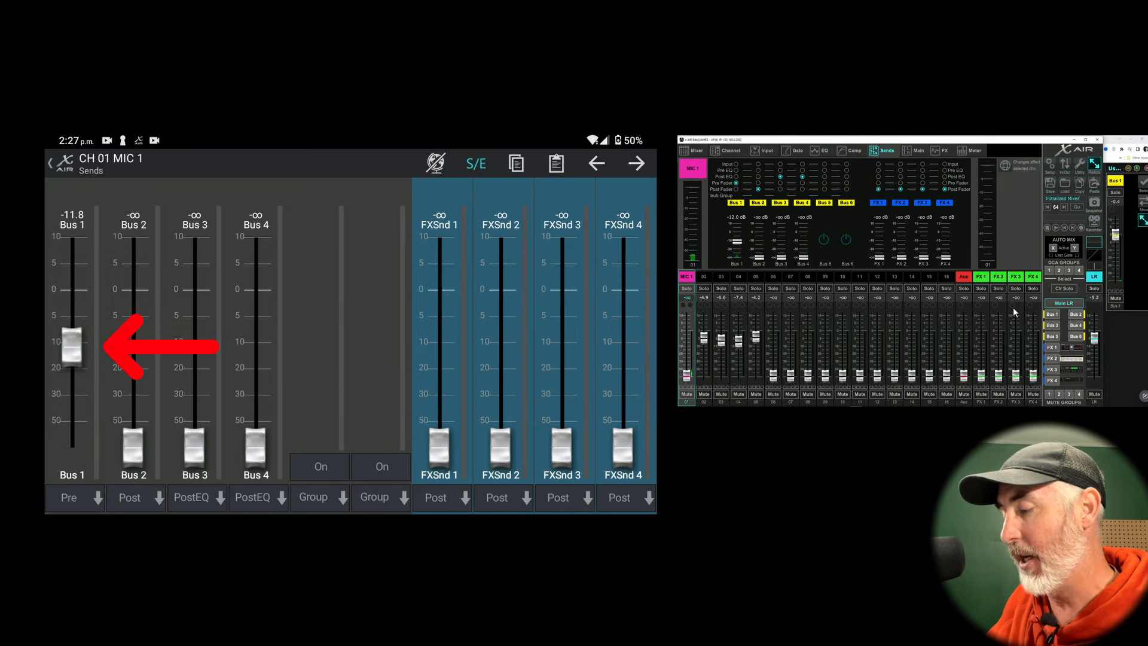
pyautogui.moveTo(72, 348); pyautogui.dragTo(72, 307)
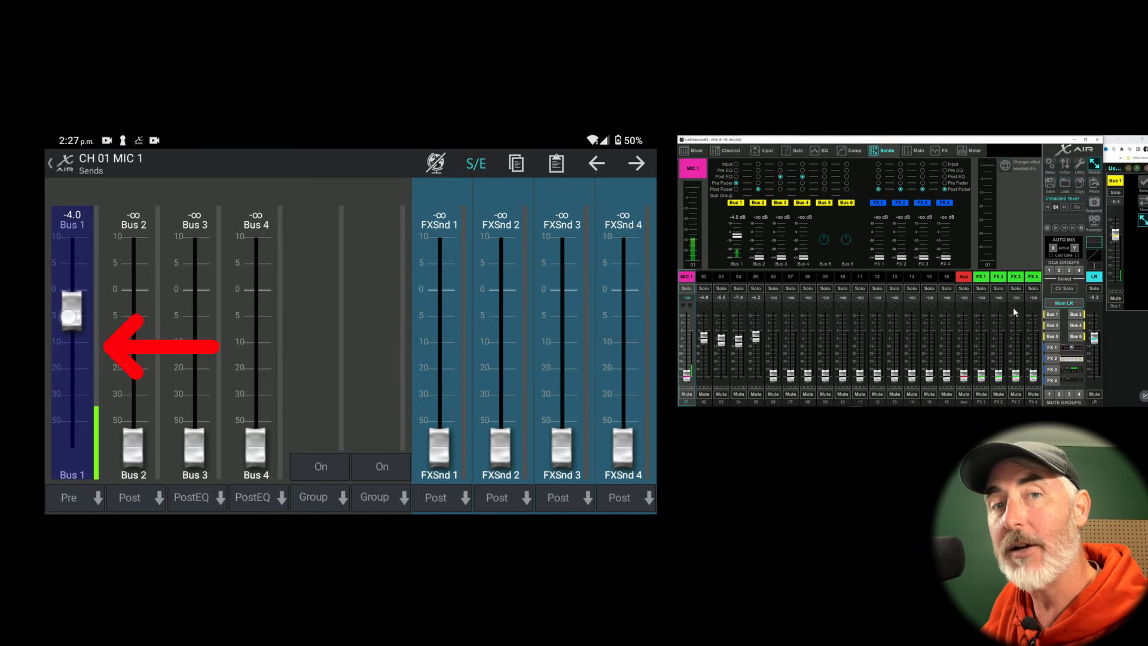
pyautogui.moveTo(71, 311); pyautogui.dragTo(71, 406)
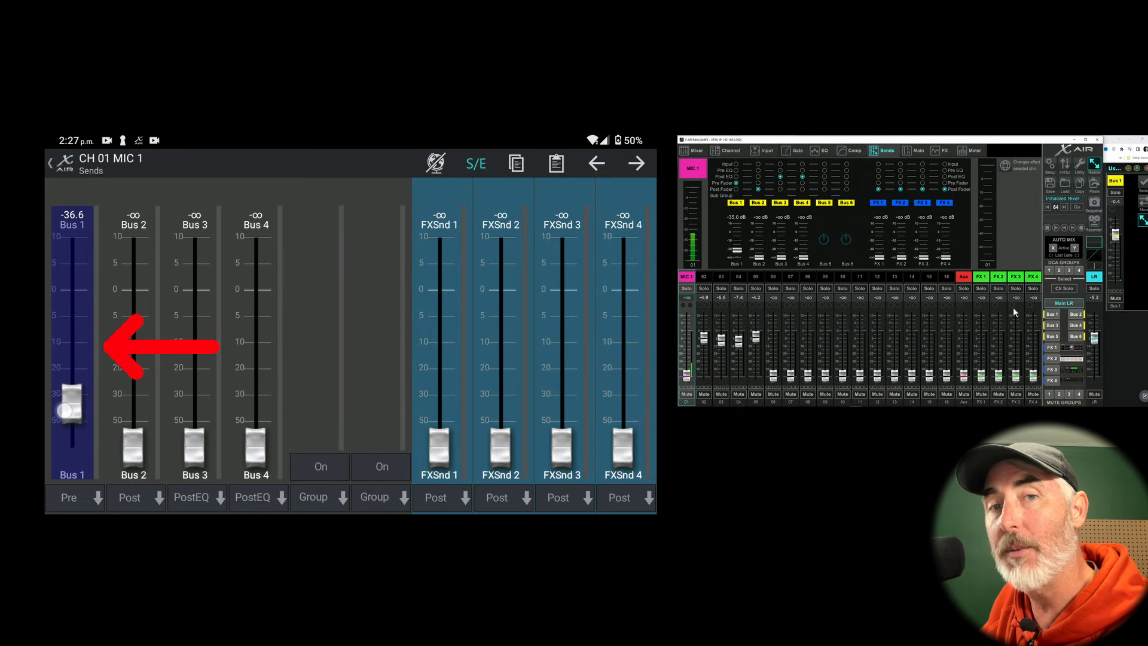
pyautogui.moveTo(69, 396); pyautogui.dragTo(69, 333)
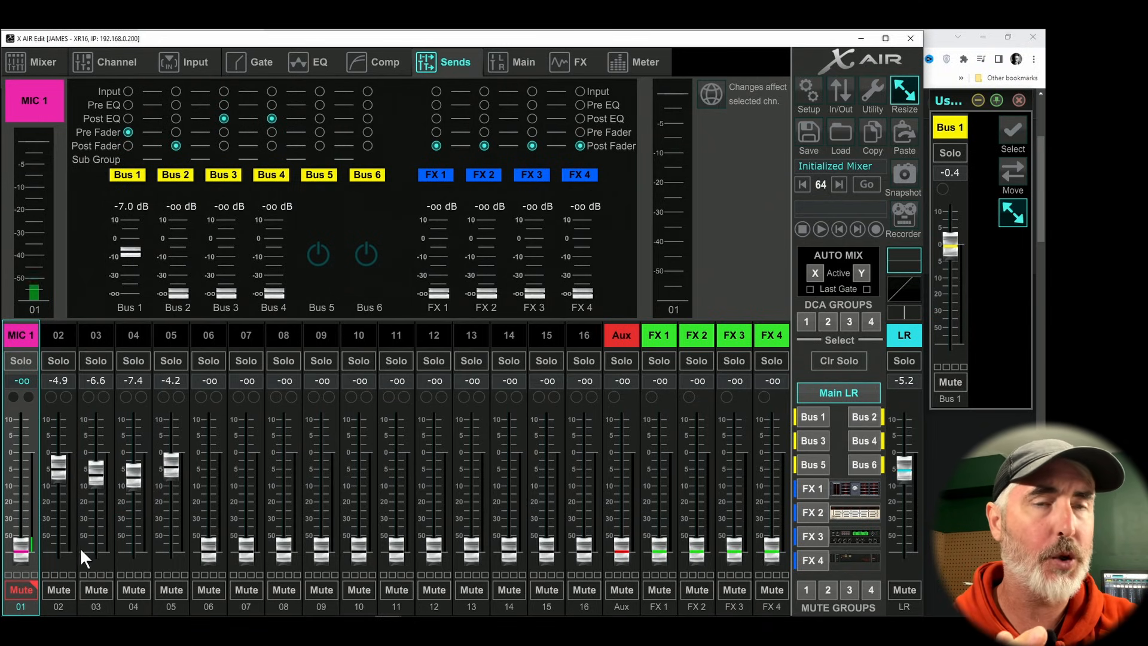
pyautogui.moveTo(813, 424)
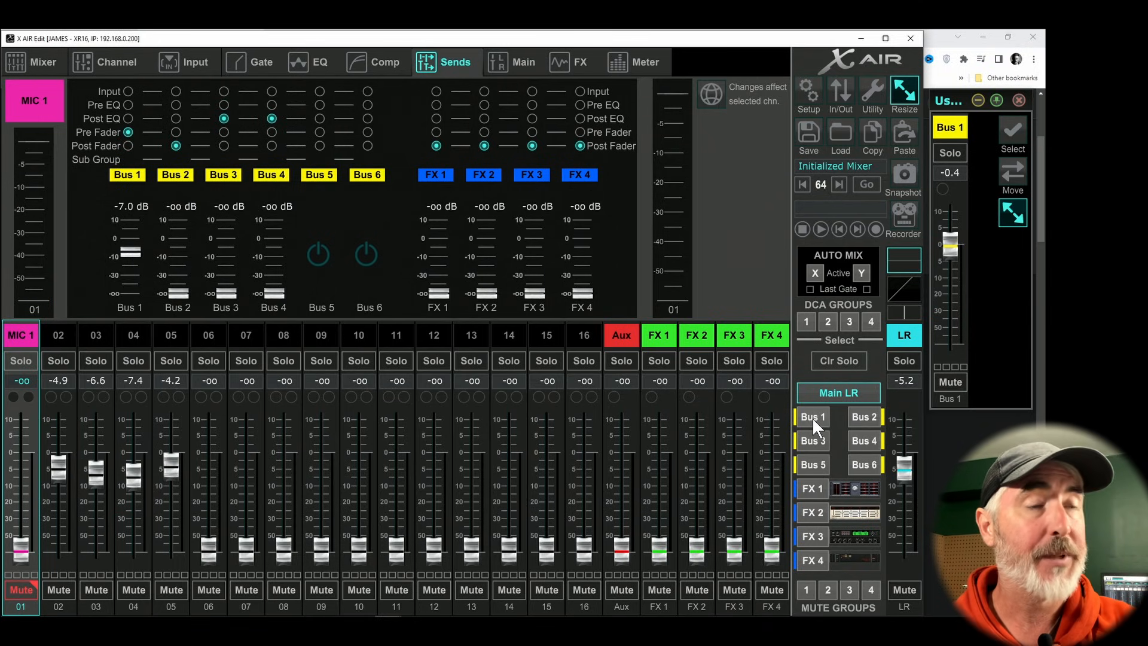
# - Select the Bus 1 mix and set the Bus 1 master fader to about -3.8 dB
pyautogui.click(813, 416)
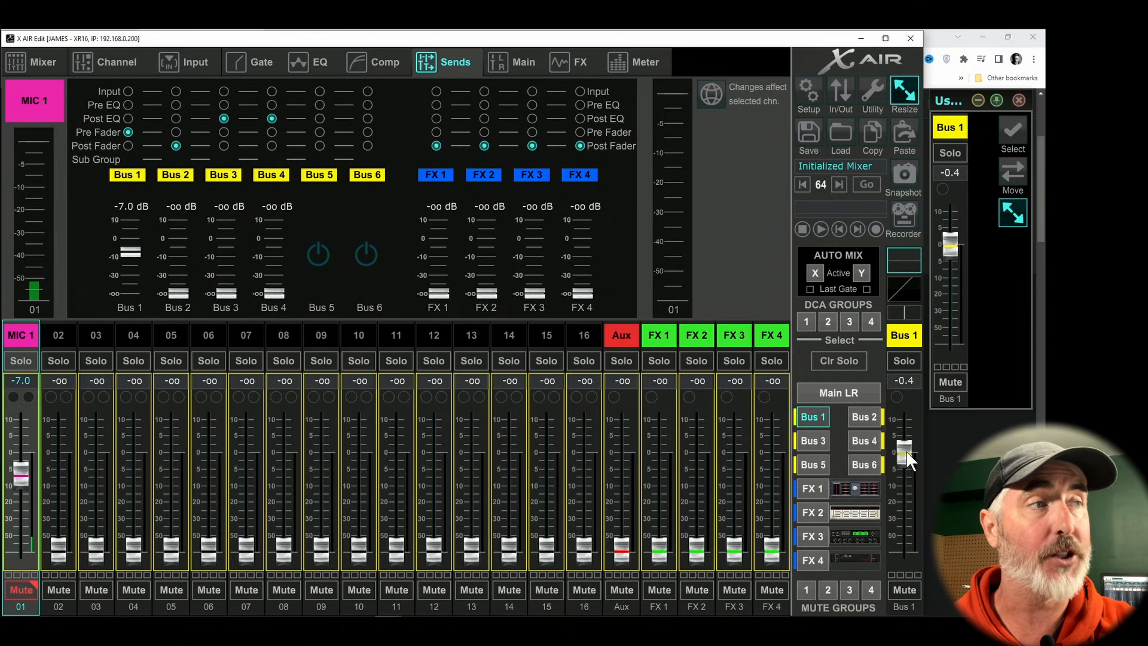
pyautogui.moveTo(903, 458); pyautogui.dragTo(903, 445)
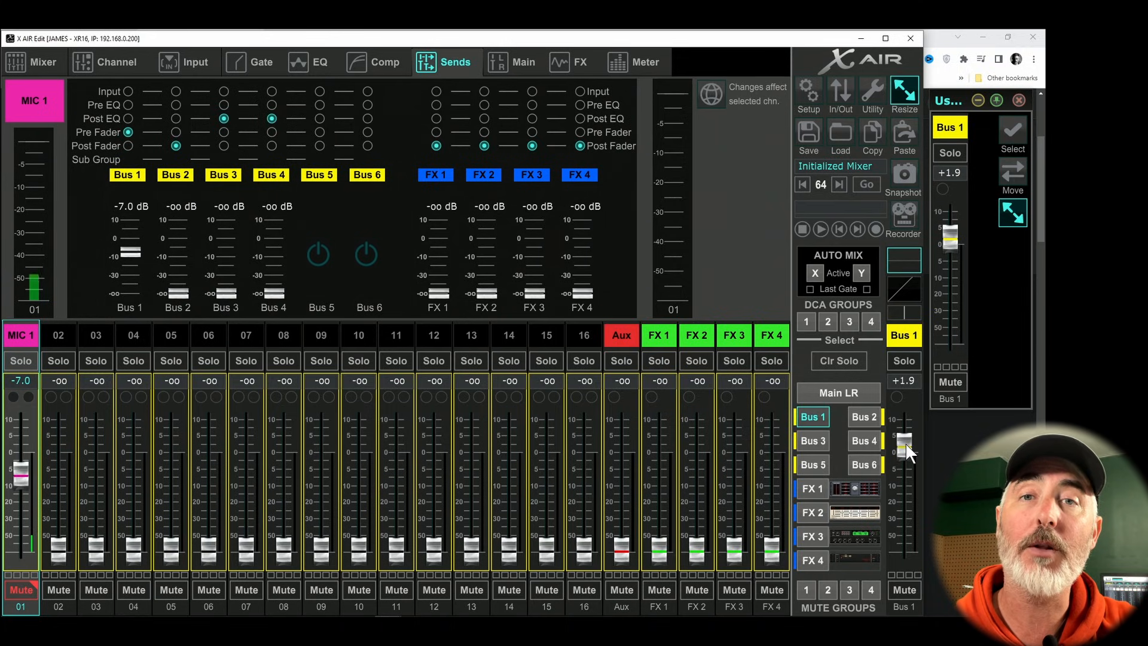
pyautogui.moveTo(904, 439); pyautogui.dragTo(903, 469)
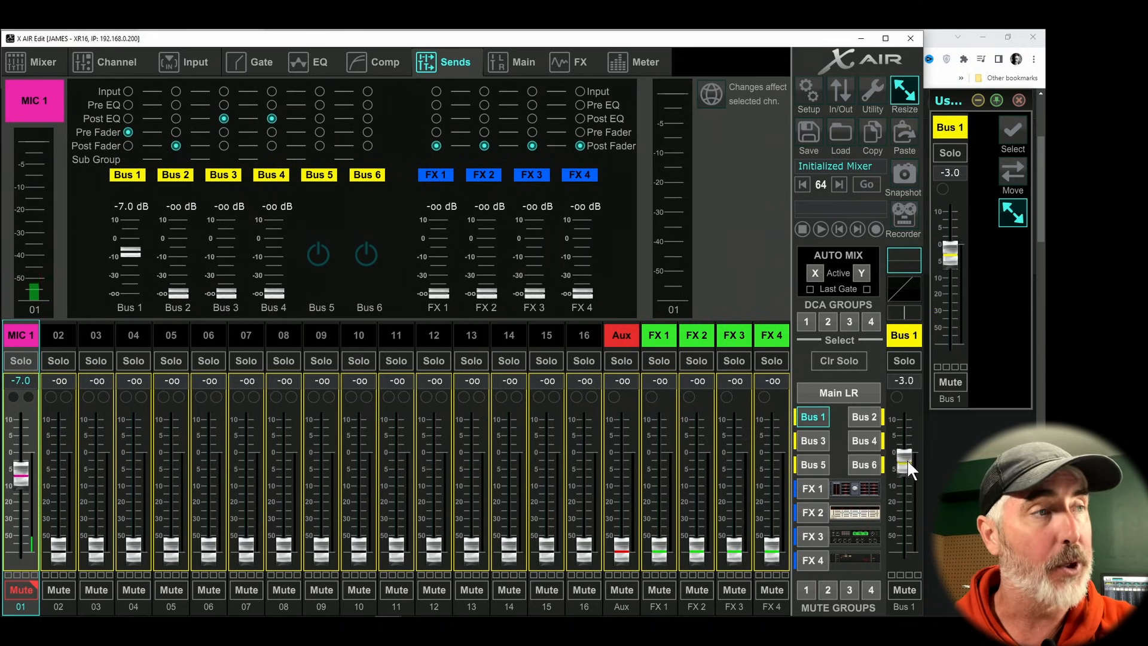
pyautogui.moveTo(904, 465); pyautogui.dragTo(904, 472)
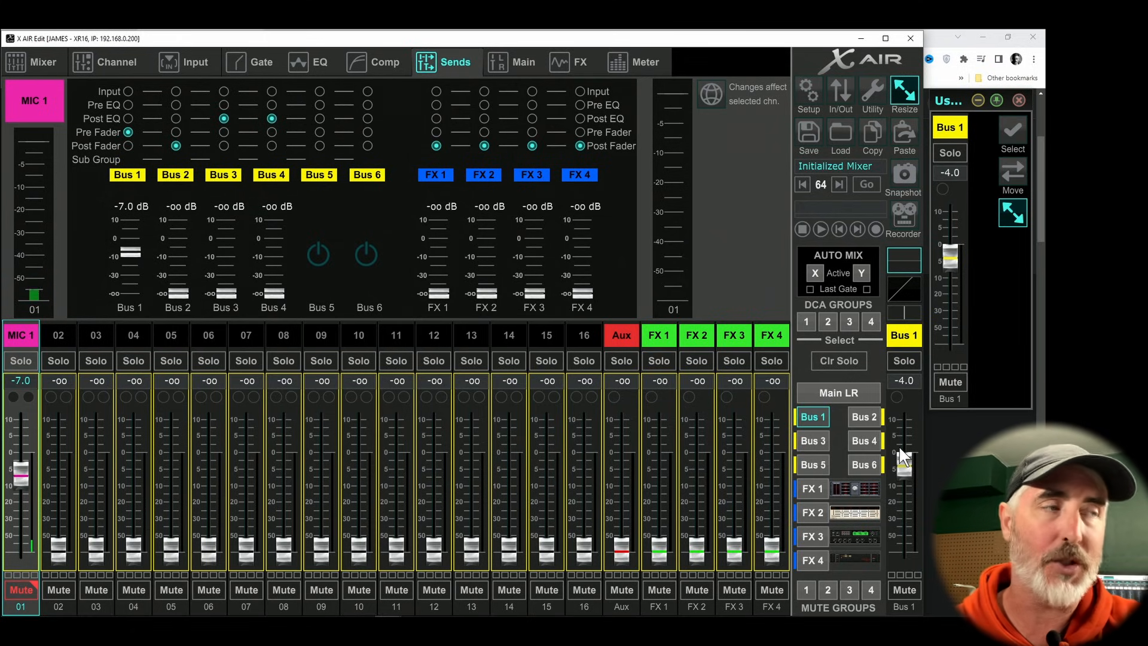
pyautogui.moveTo(904, 468); pyautogui.dragTo(906, 467)
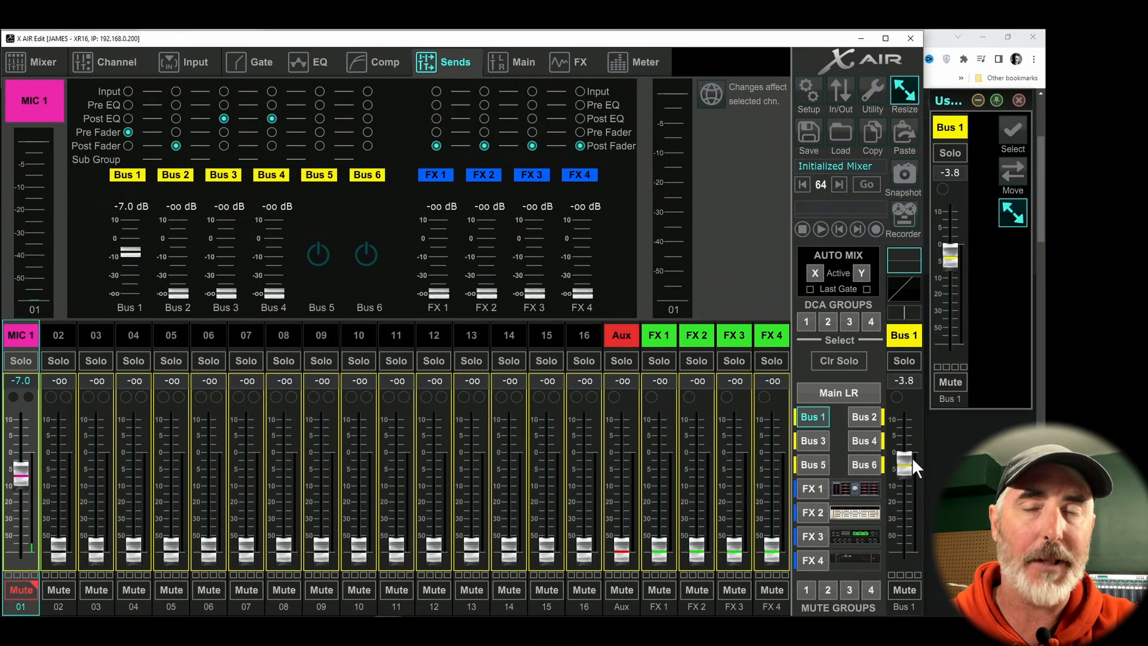